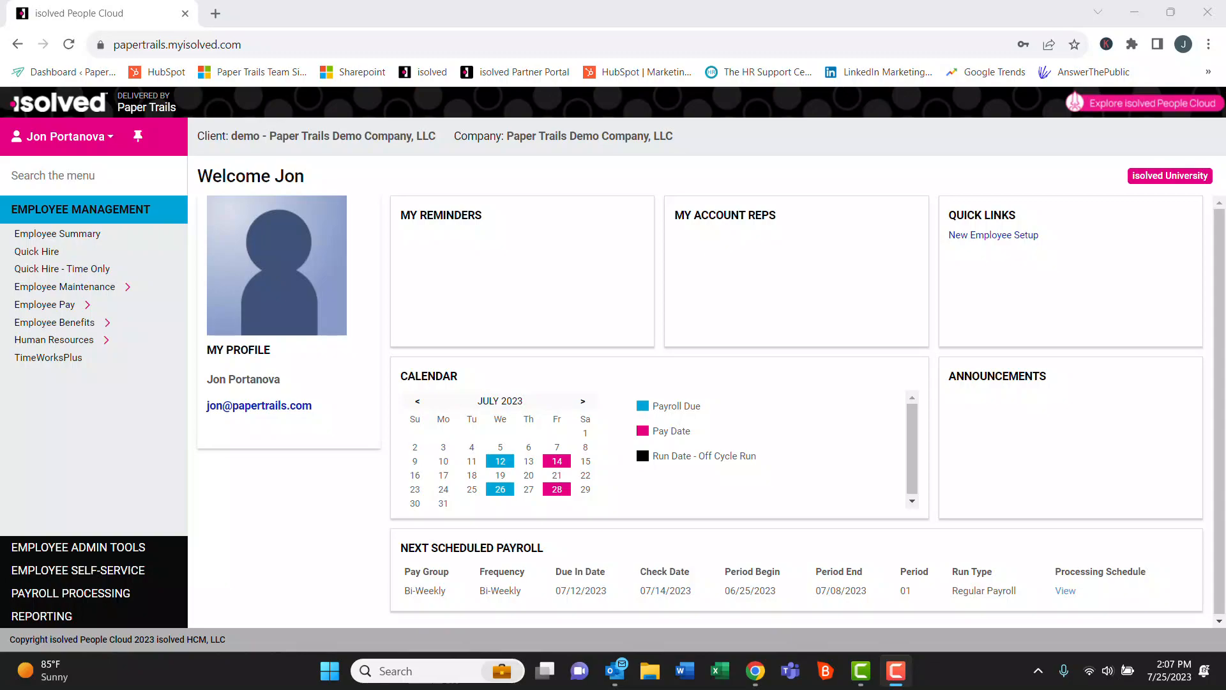
Start a Quick Hire form and check Enable Self-Service Access below Self-Service Email
click(37, 251)
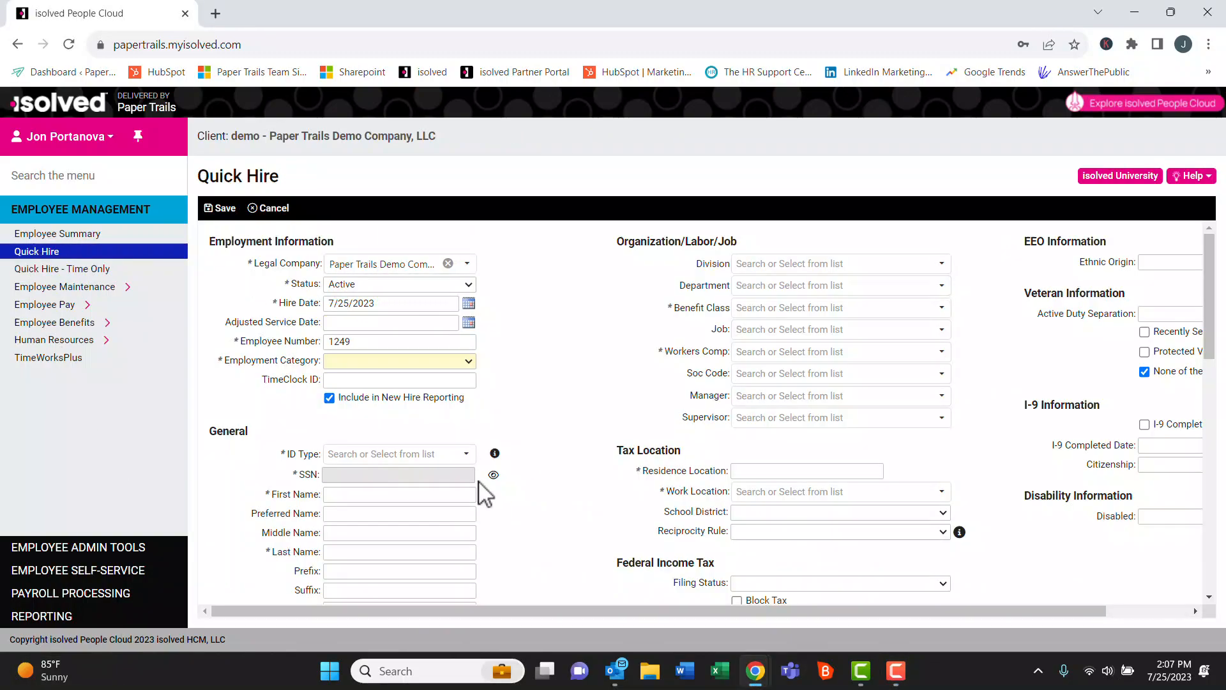
scroll(down, 3)
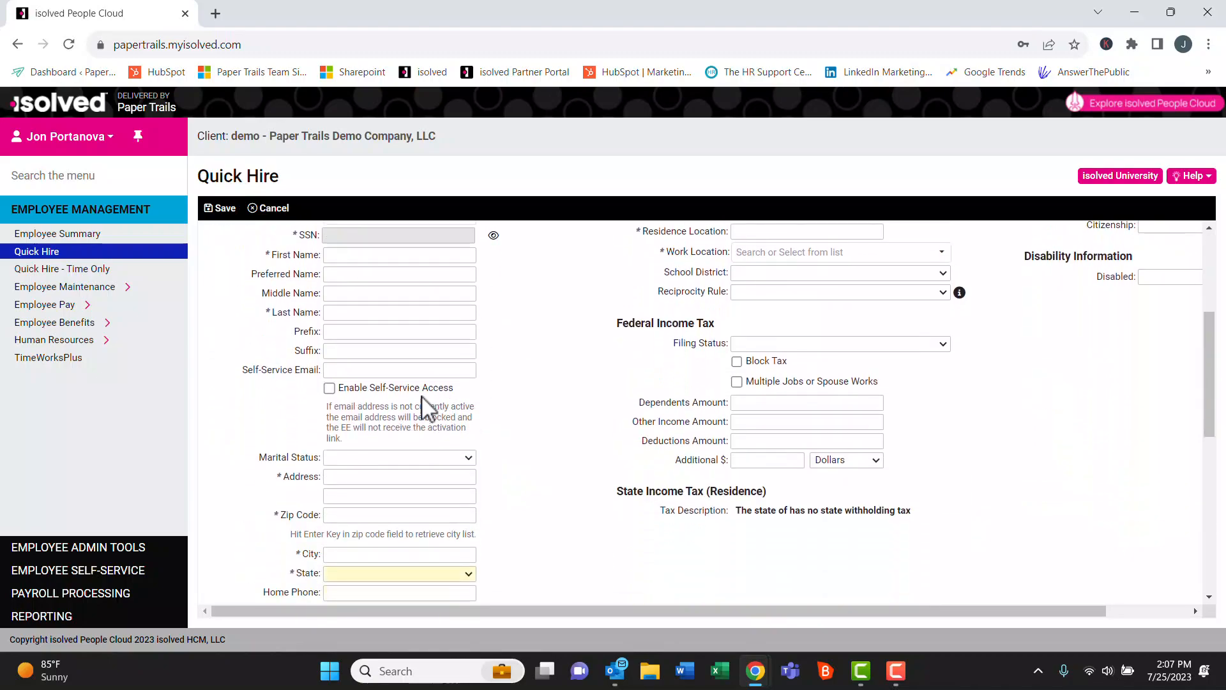
mouse_move(418, 372)
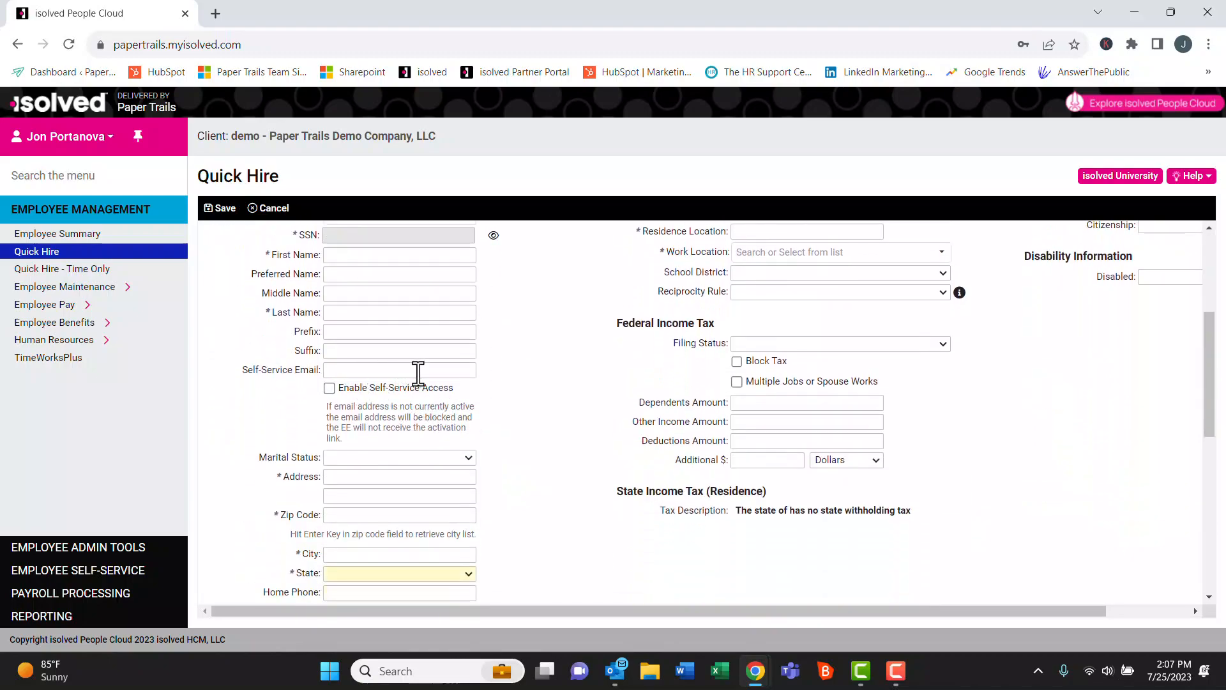
click(330, 388)
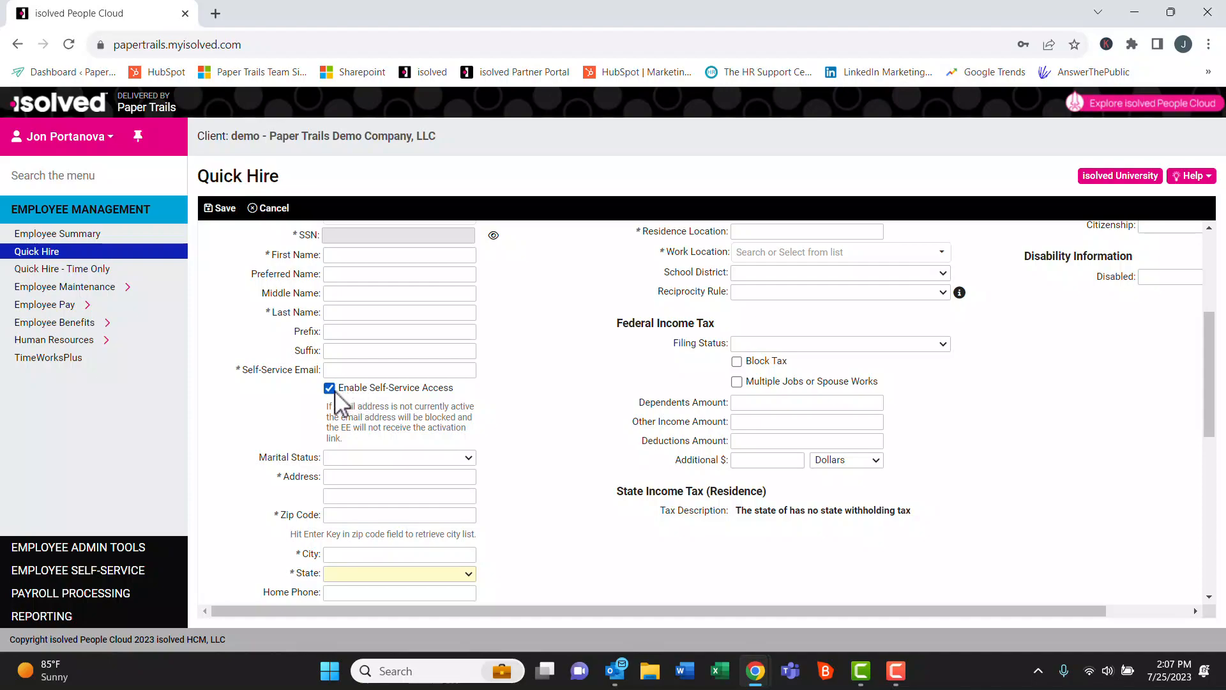
mouse_move(438, 398)
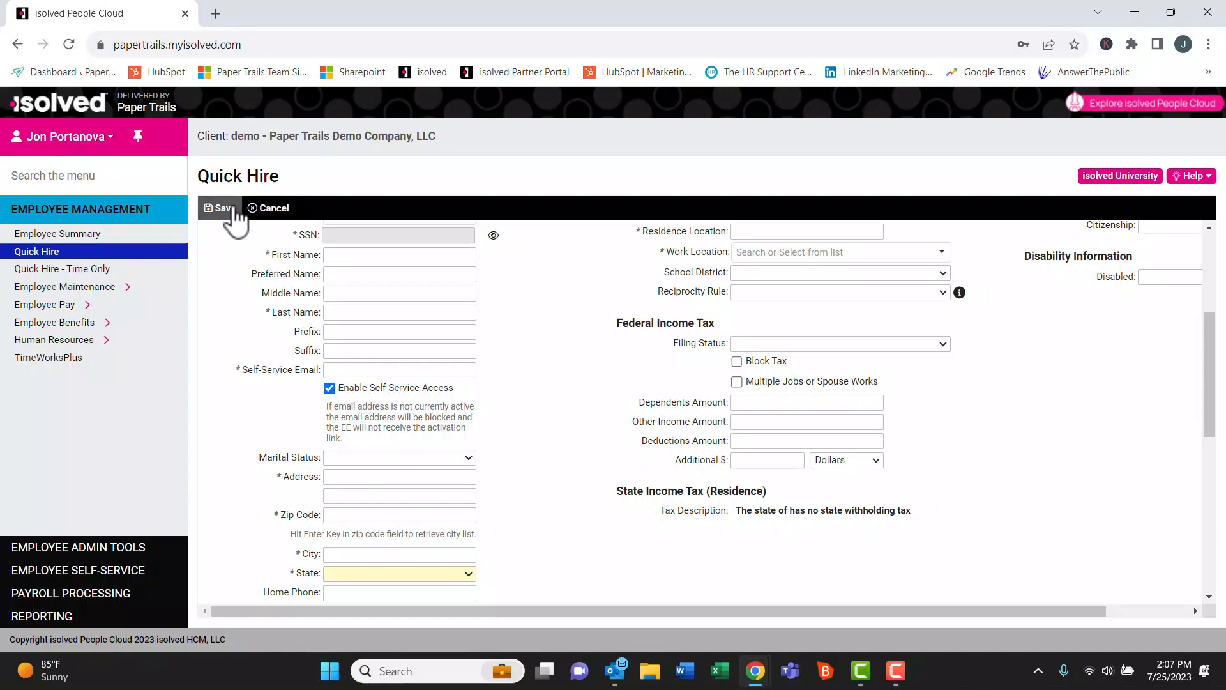
mouse_move(438, 375)
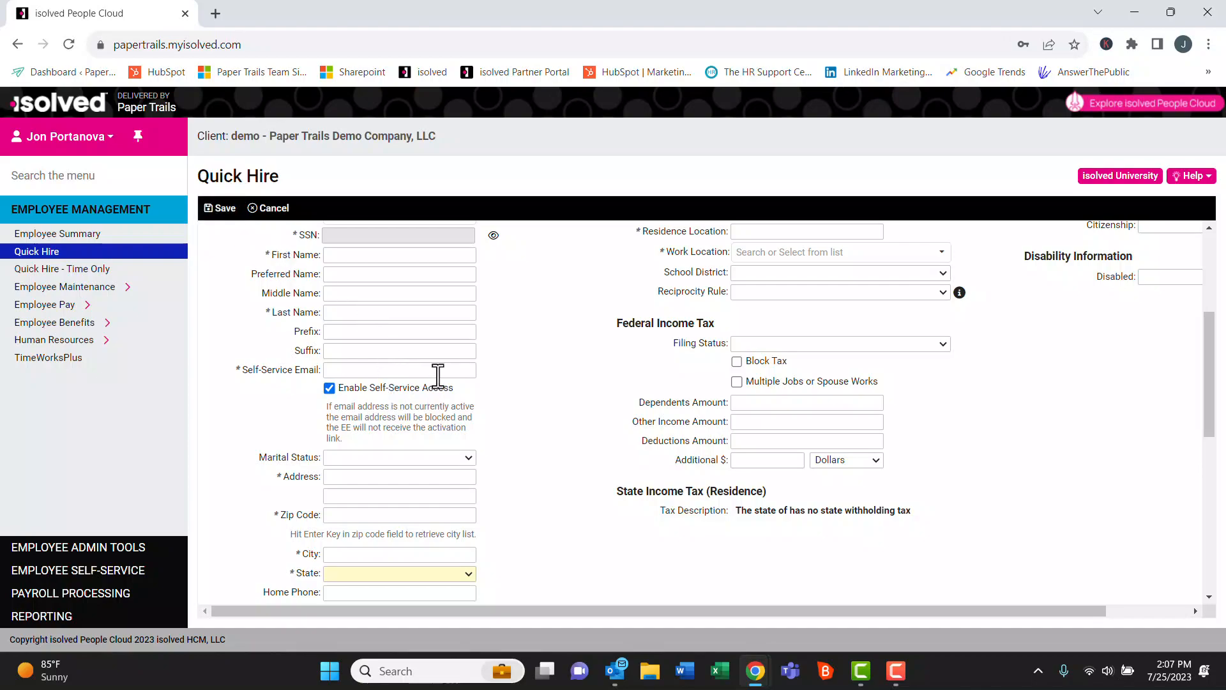
mouse_move(403, 399)
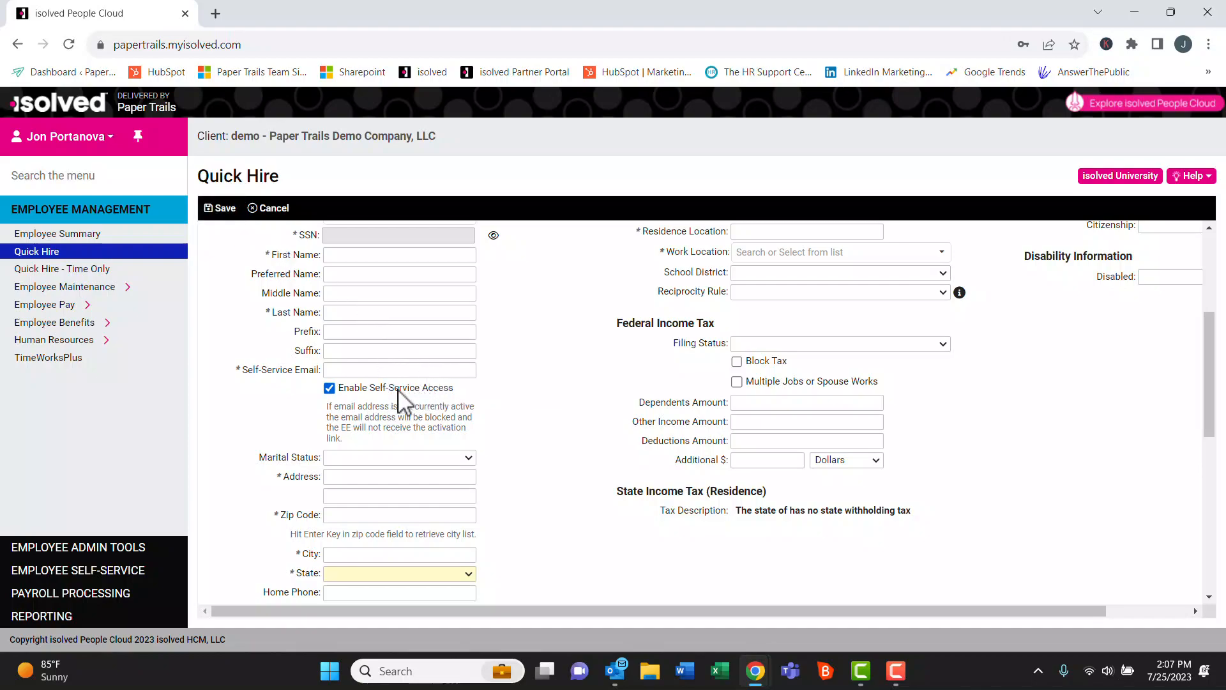
mouse_move(516, 377)
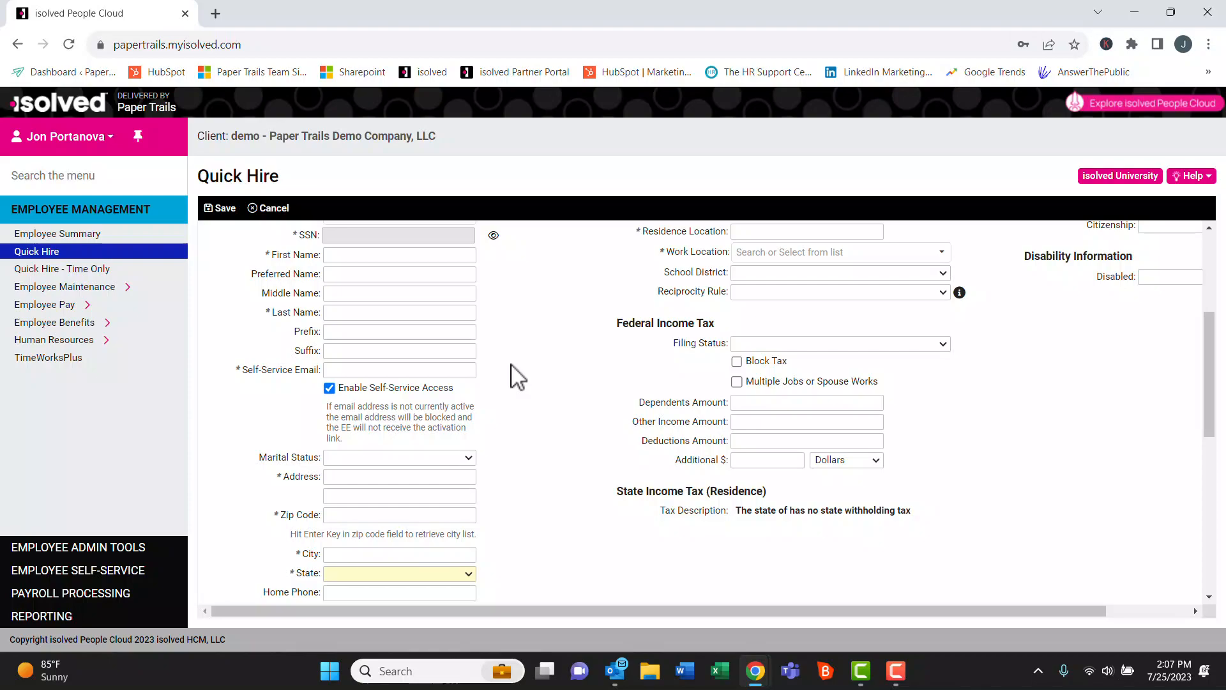
mouse_move(121, 555)
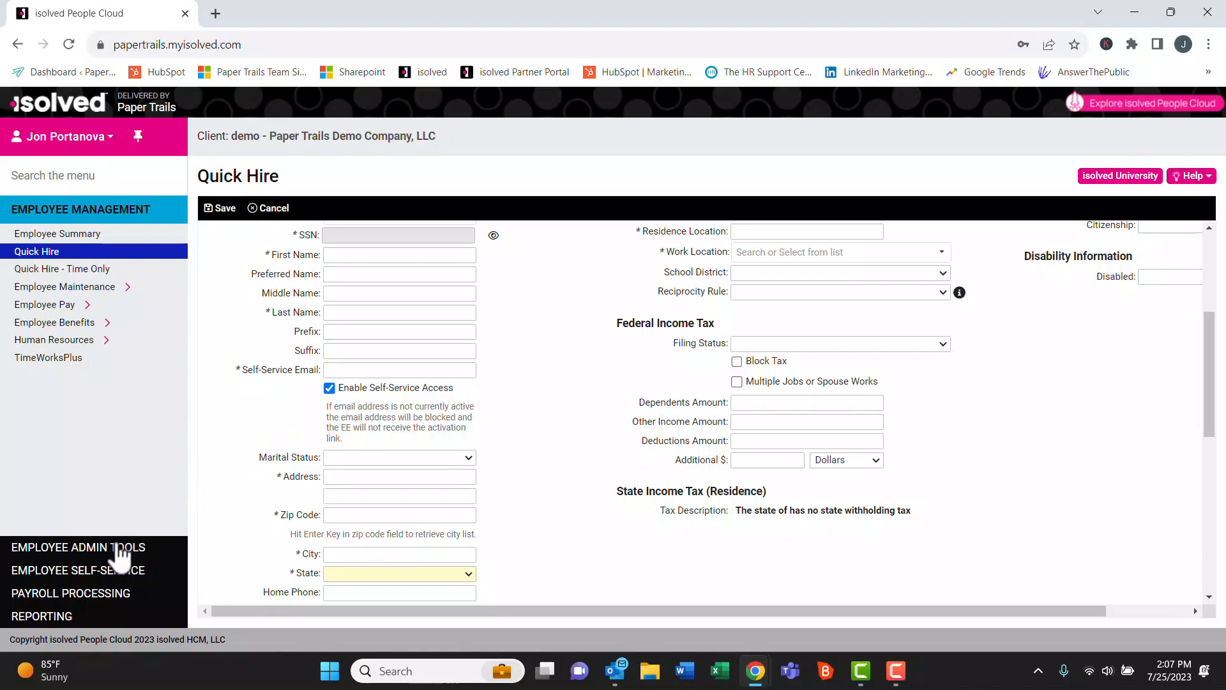
Open Self-Service Management from Employee Admin Tools > Employee Administration
click(78, 547)
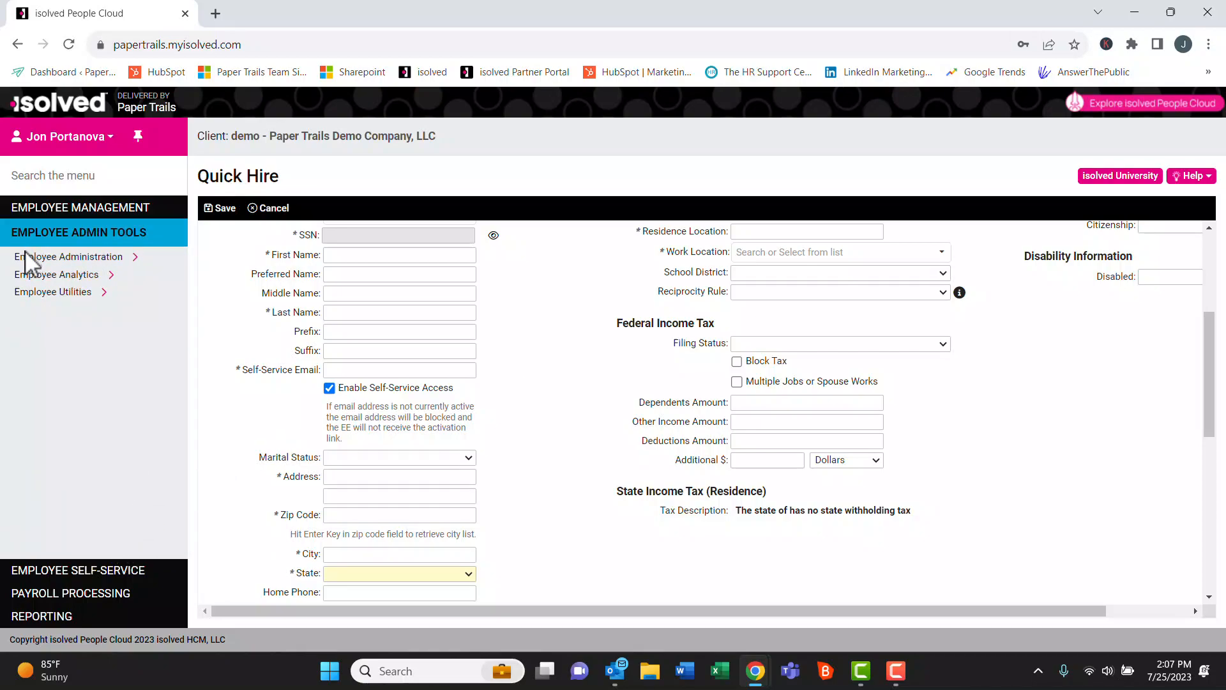
click(69, 256)
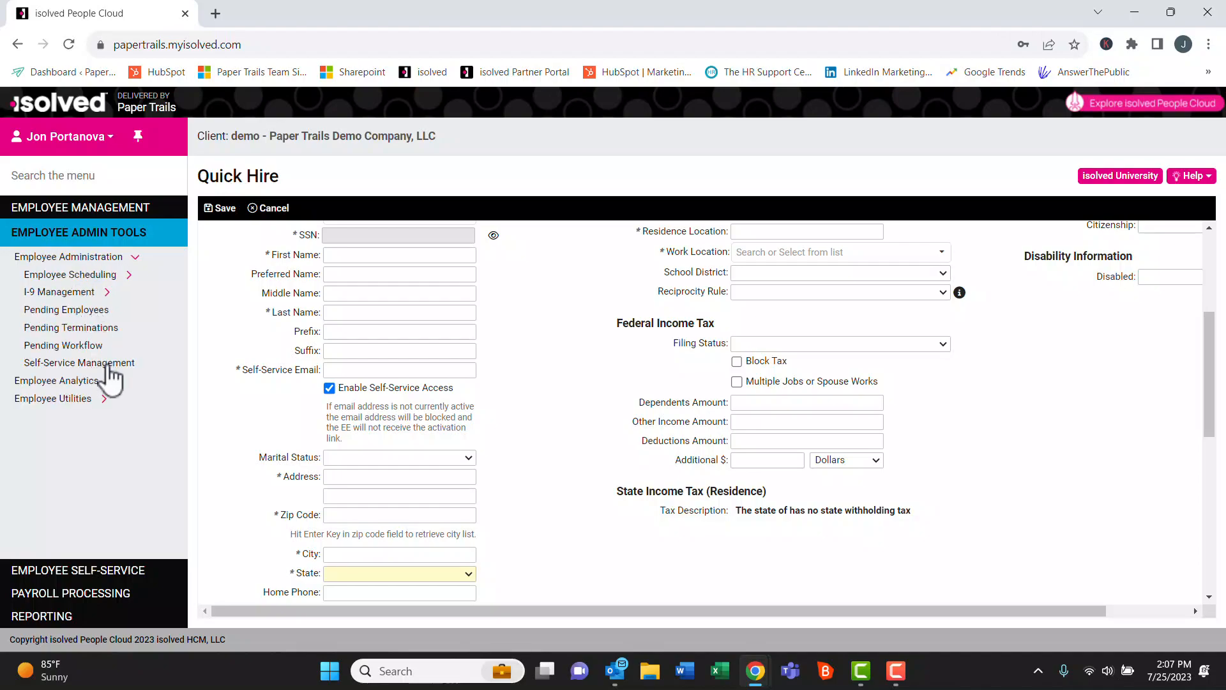
click(78, 362)
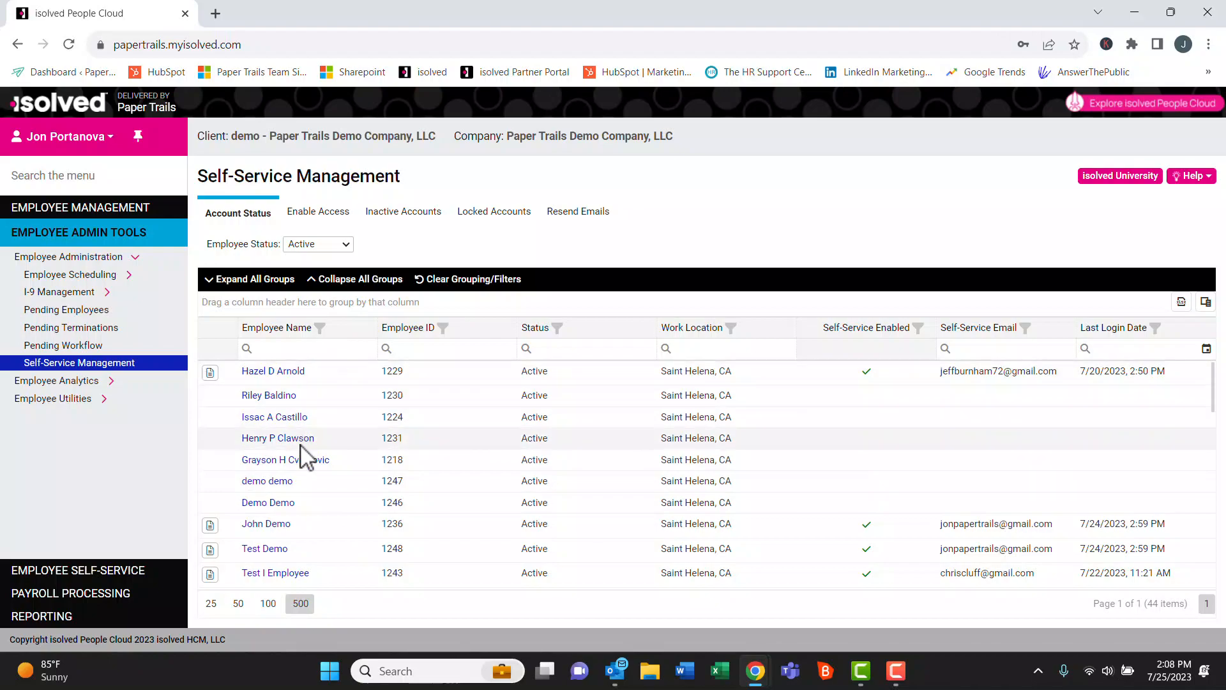
mouse_move(891, 583)
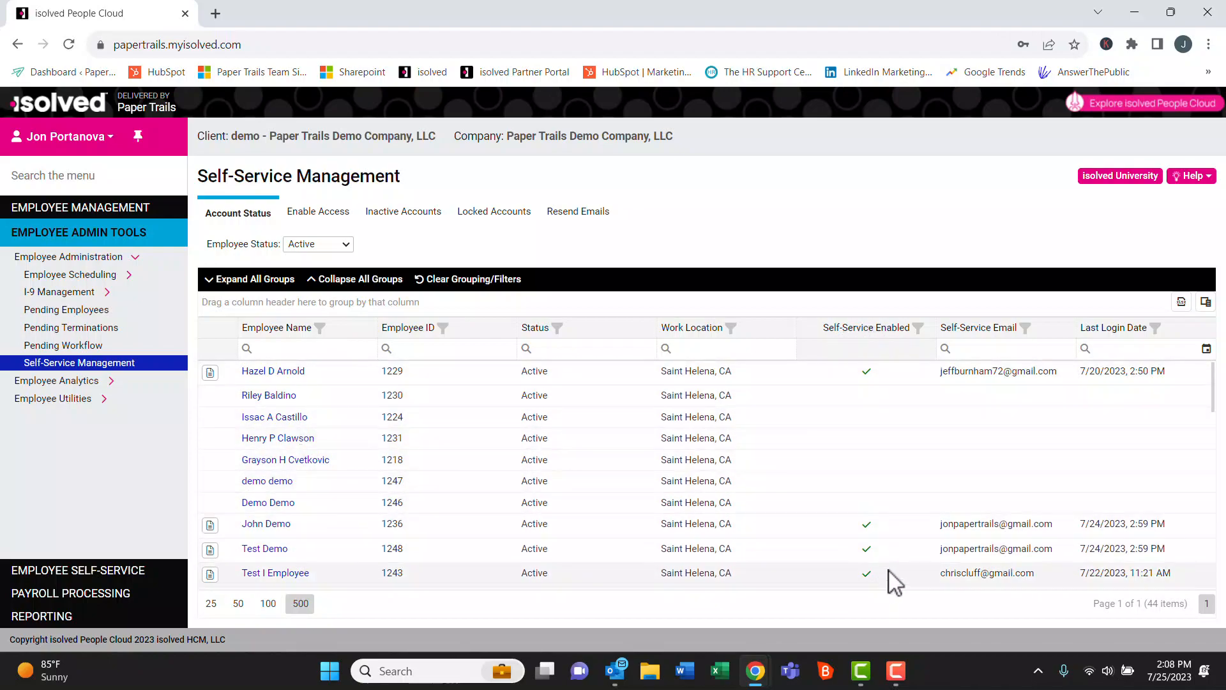
mouse_move(913, 496)
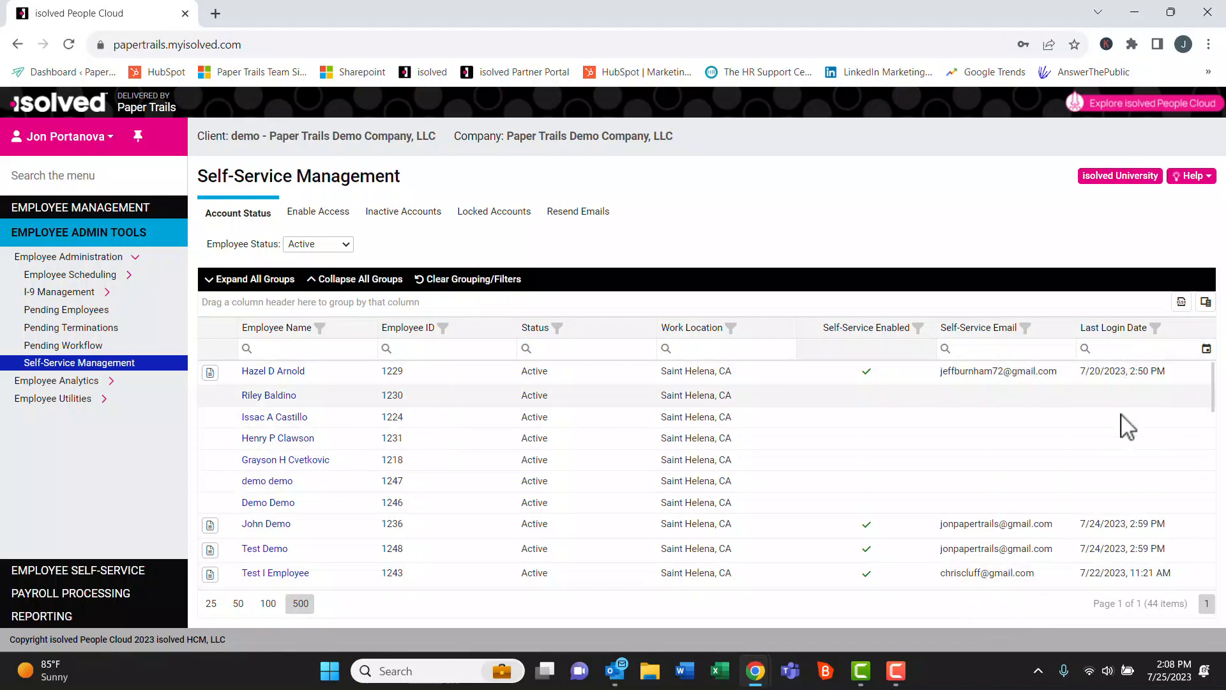
mouse_move(403, 211)
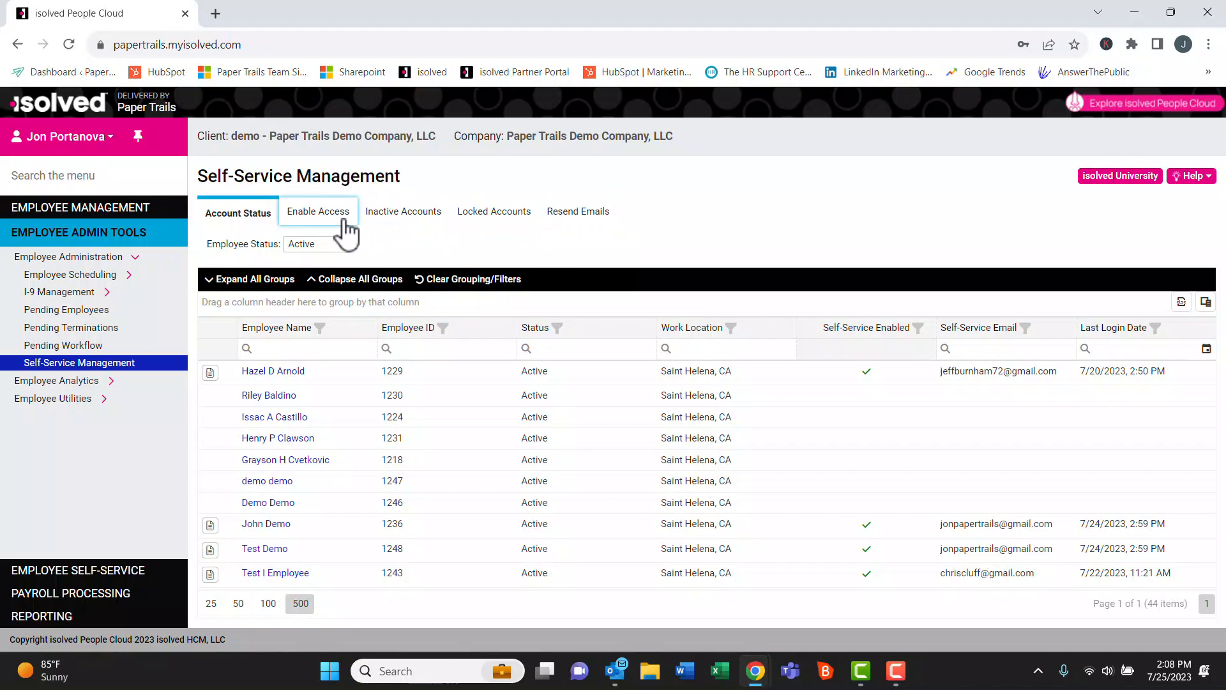
On the Enable Access list, tick Enable and send email for the one listed employee
click(317, 211)
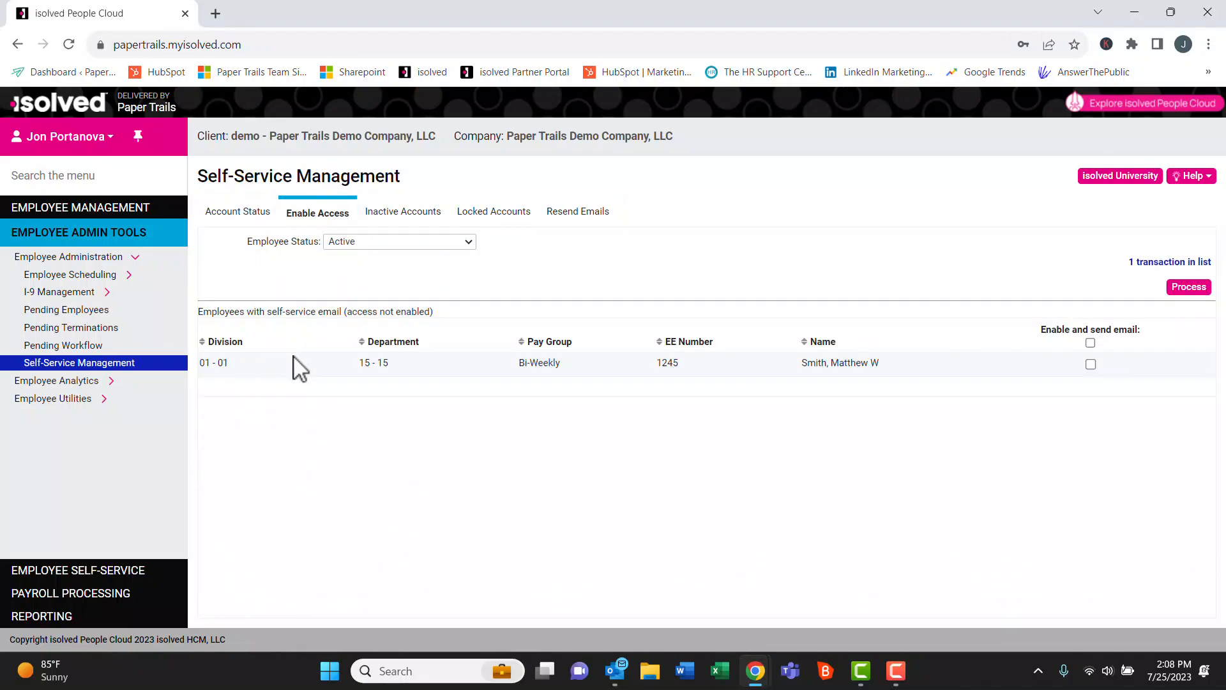
mouse_move(839, 362)
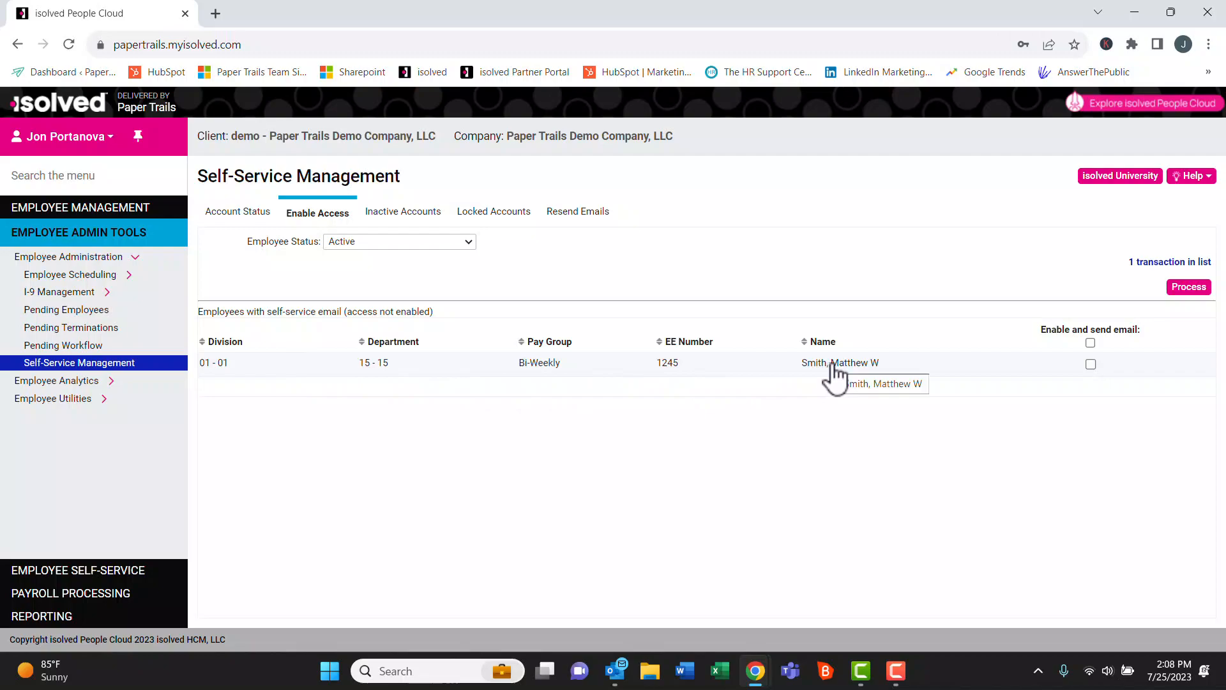
mouse_move(1069, 372)
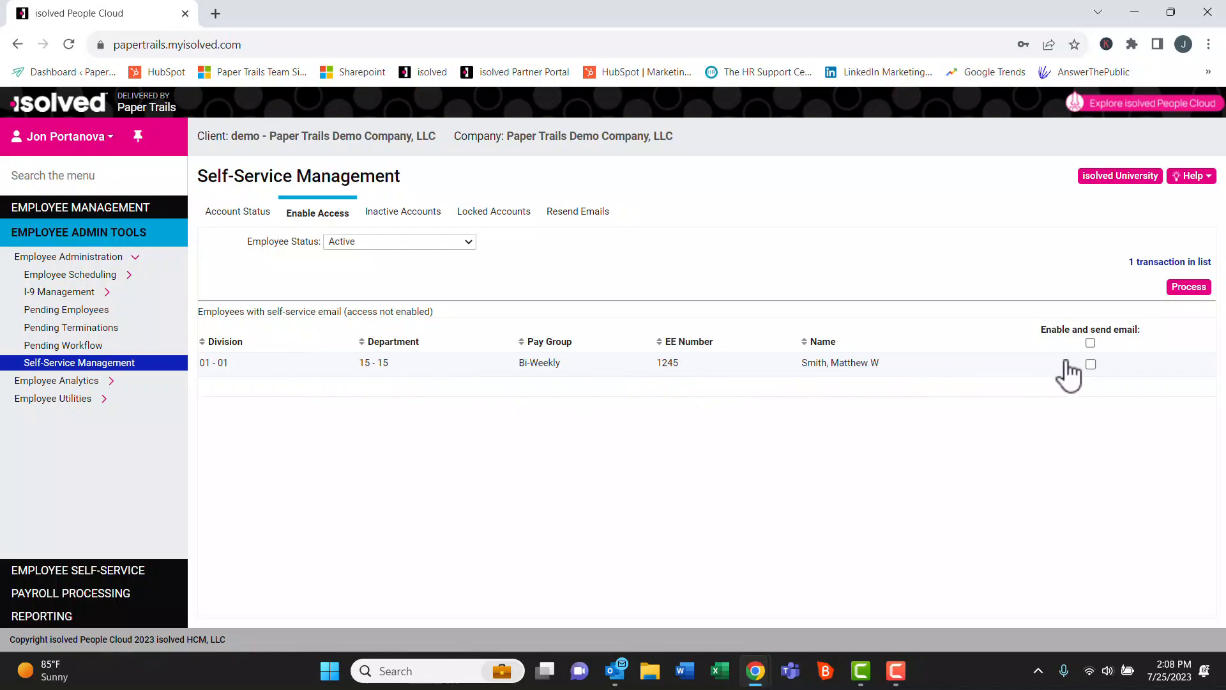
click(1090, 342)
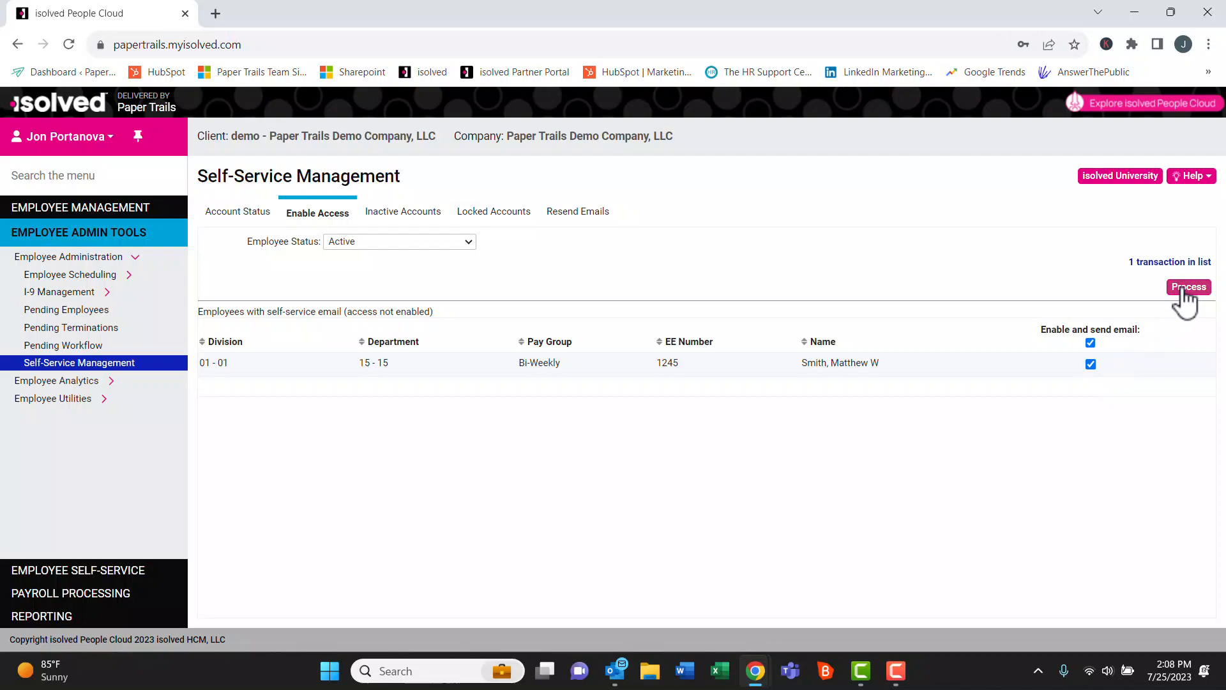
mouse_move(1155, 337)
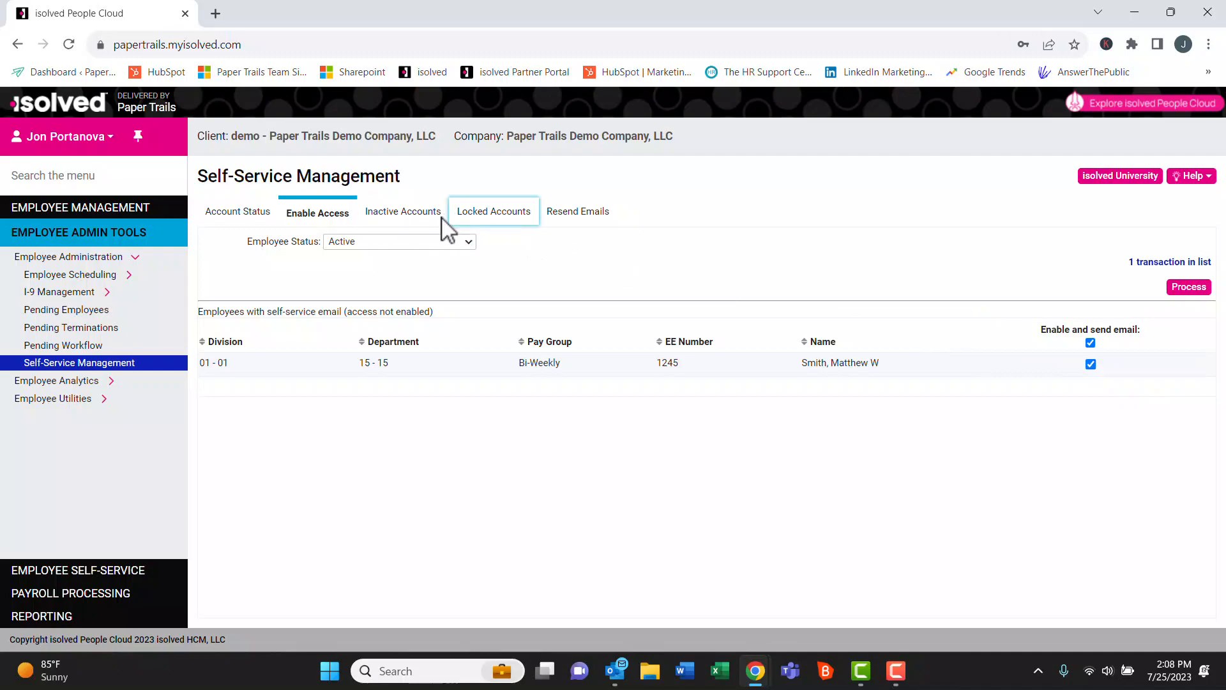
Review the Inactive Accounts and Locked Accounts lists with Employee Status set to Active
click(403, 211)
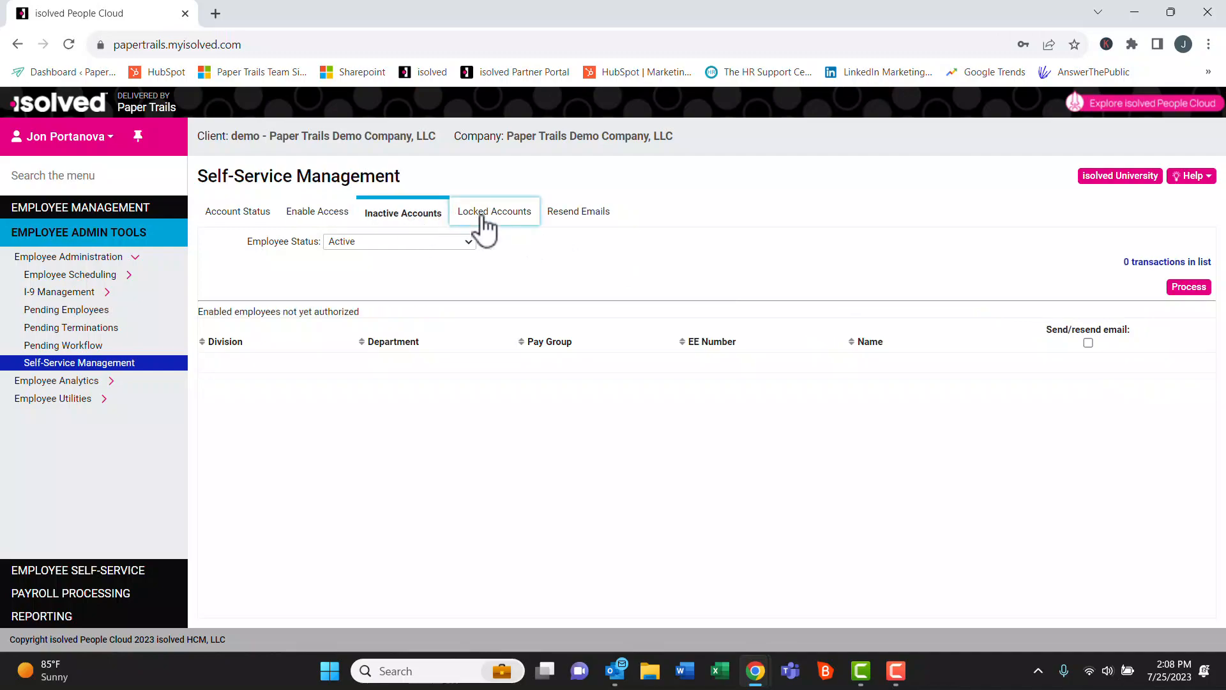
click(493, 212)
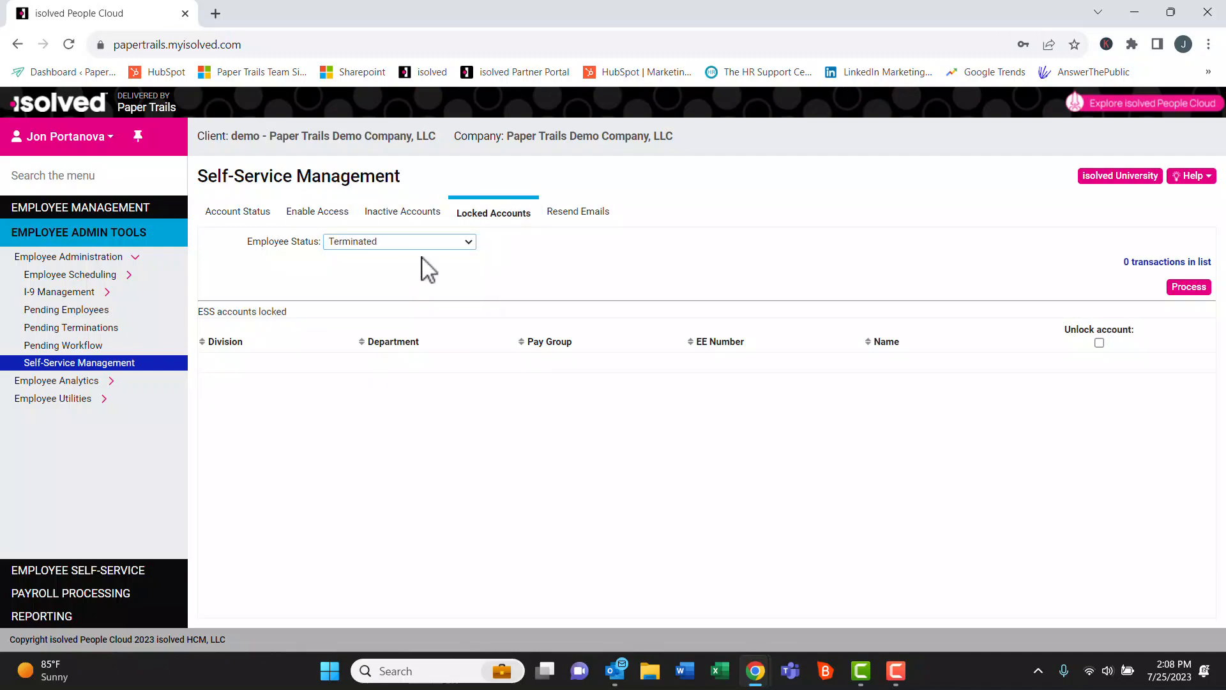
click(399, 241)
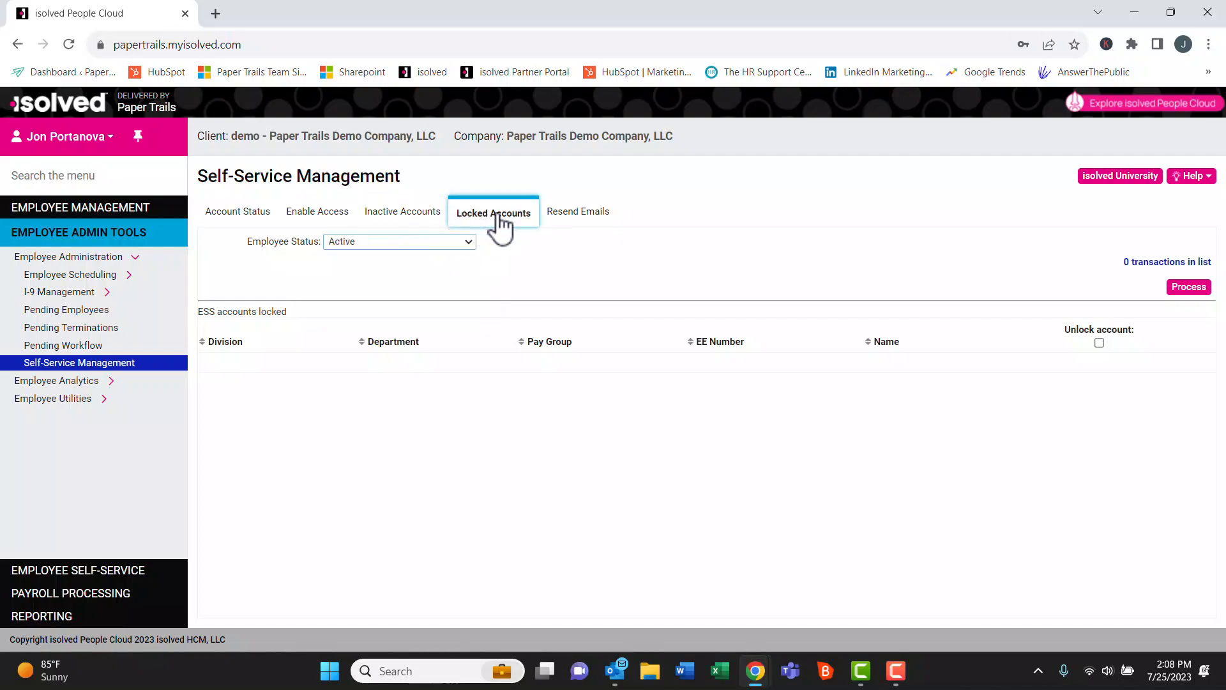
mouse_move(577, 212)
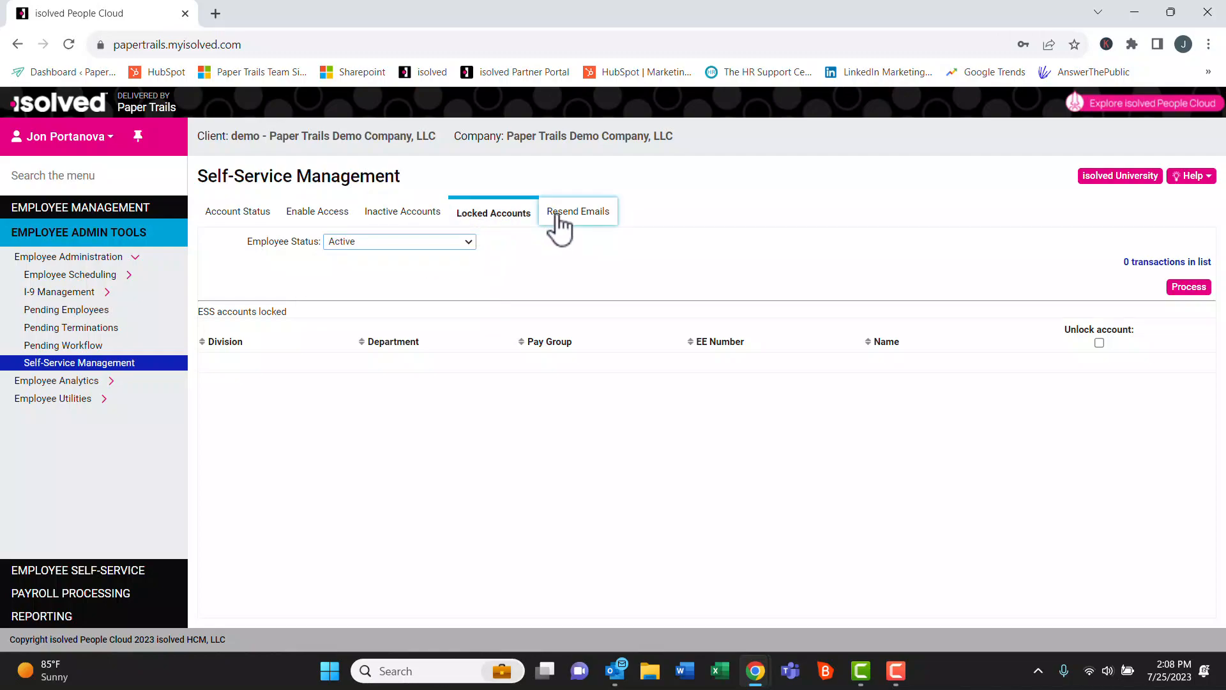
Filter Resend Emails to 7/1–7/25/2023 and mark both listed emails for resending
click(578, 212)
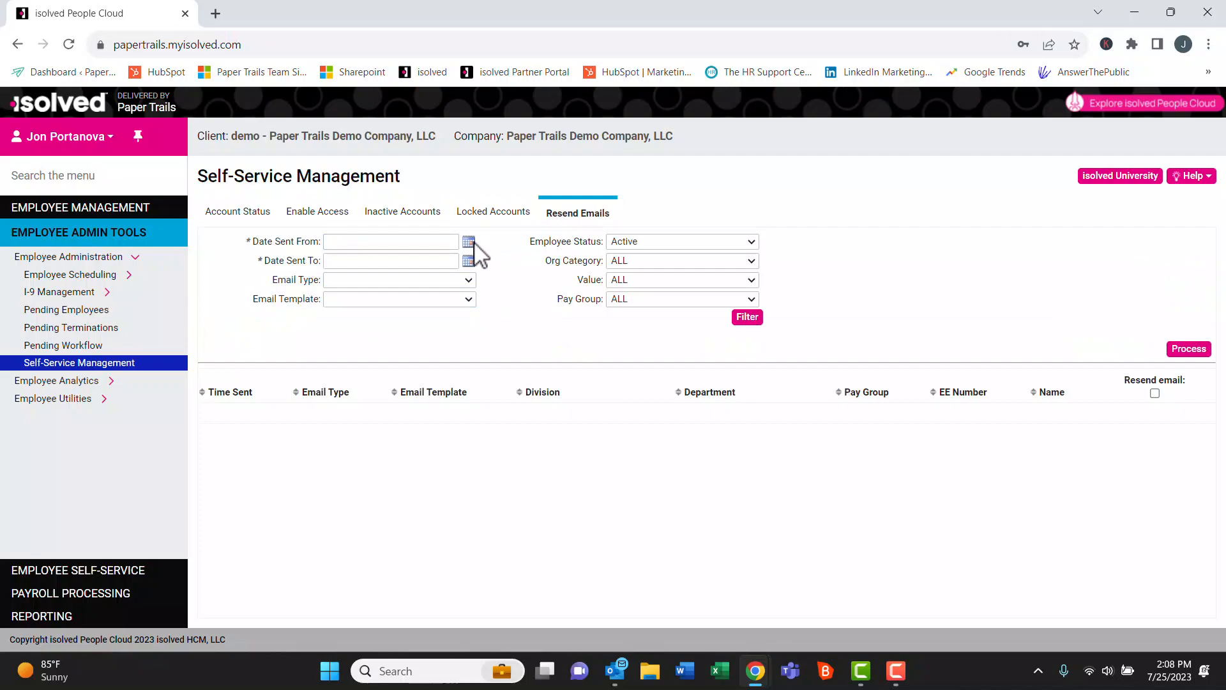
click(468, 241)
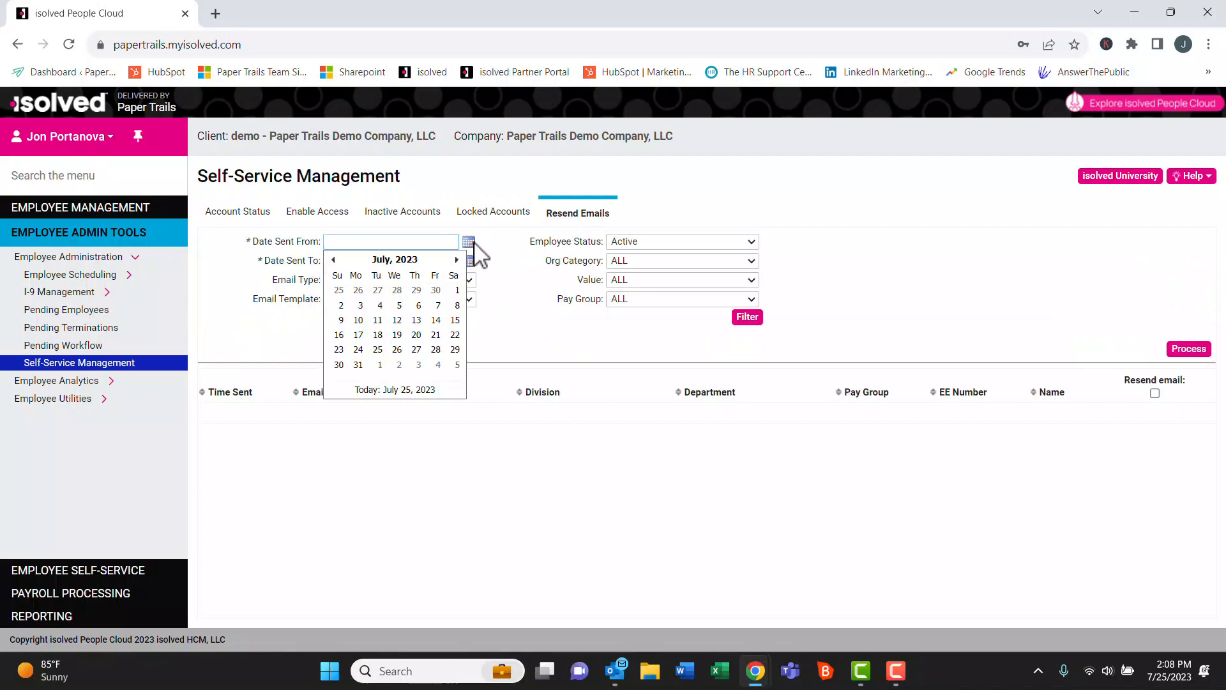
click(457, 290)
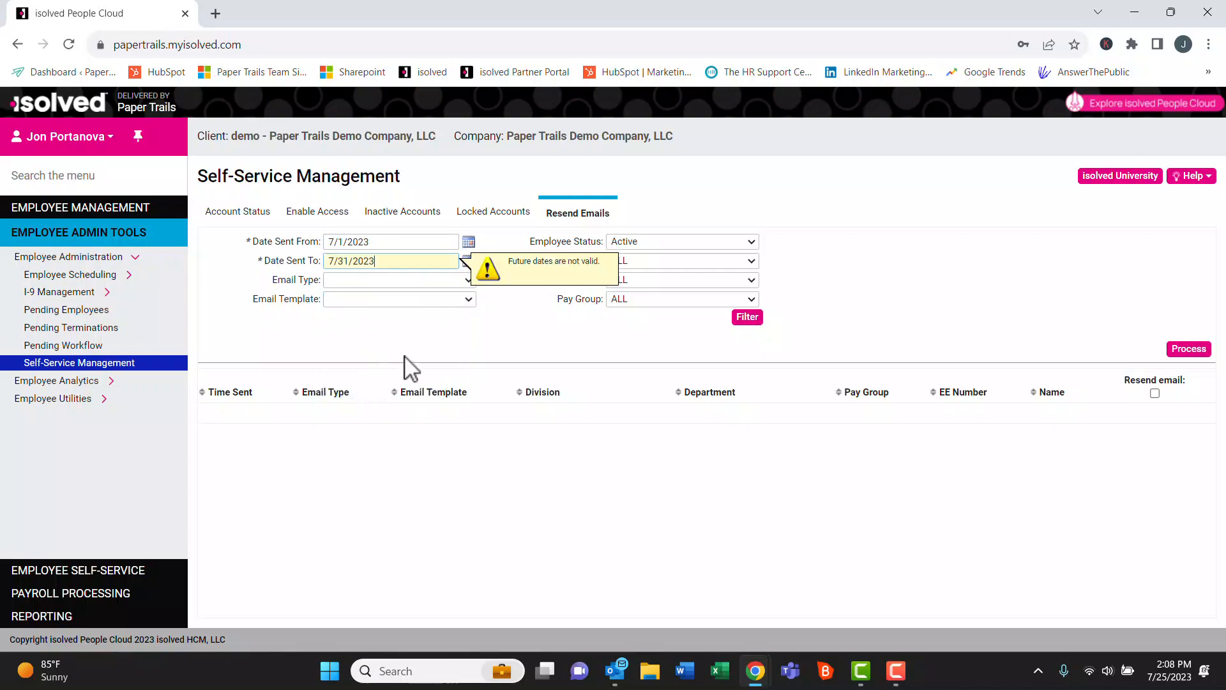
click(745, 317)
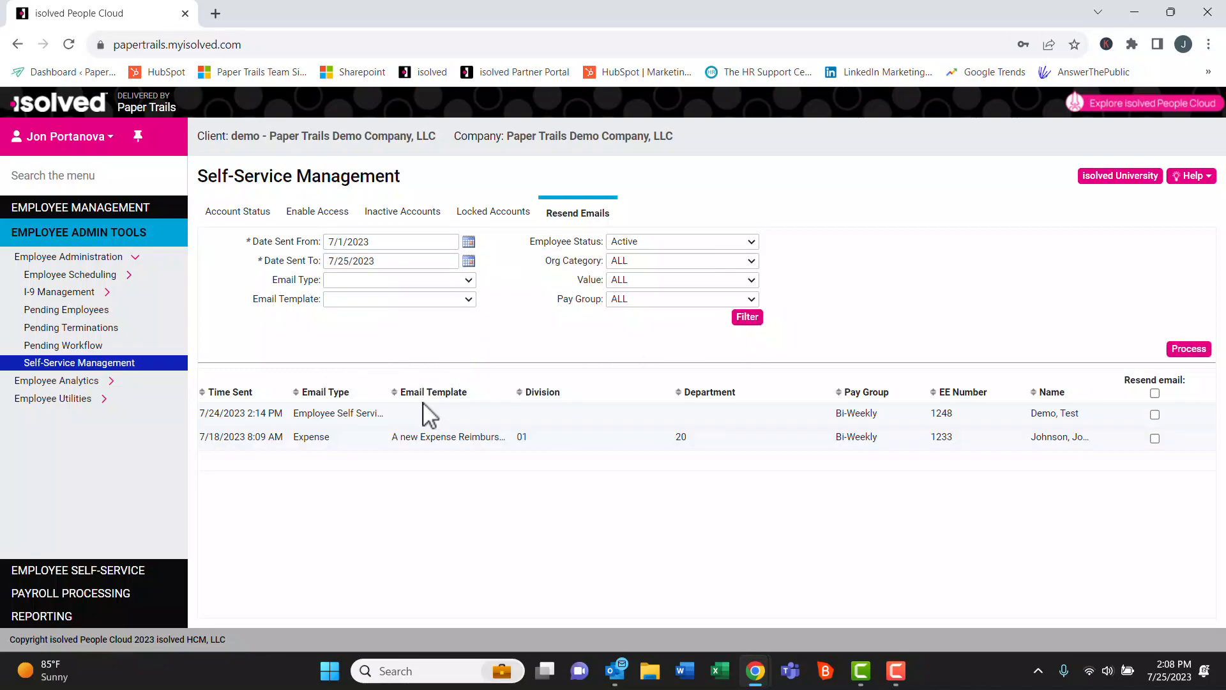
mouse_move(1035, 422)
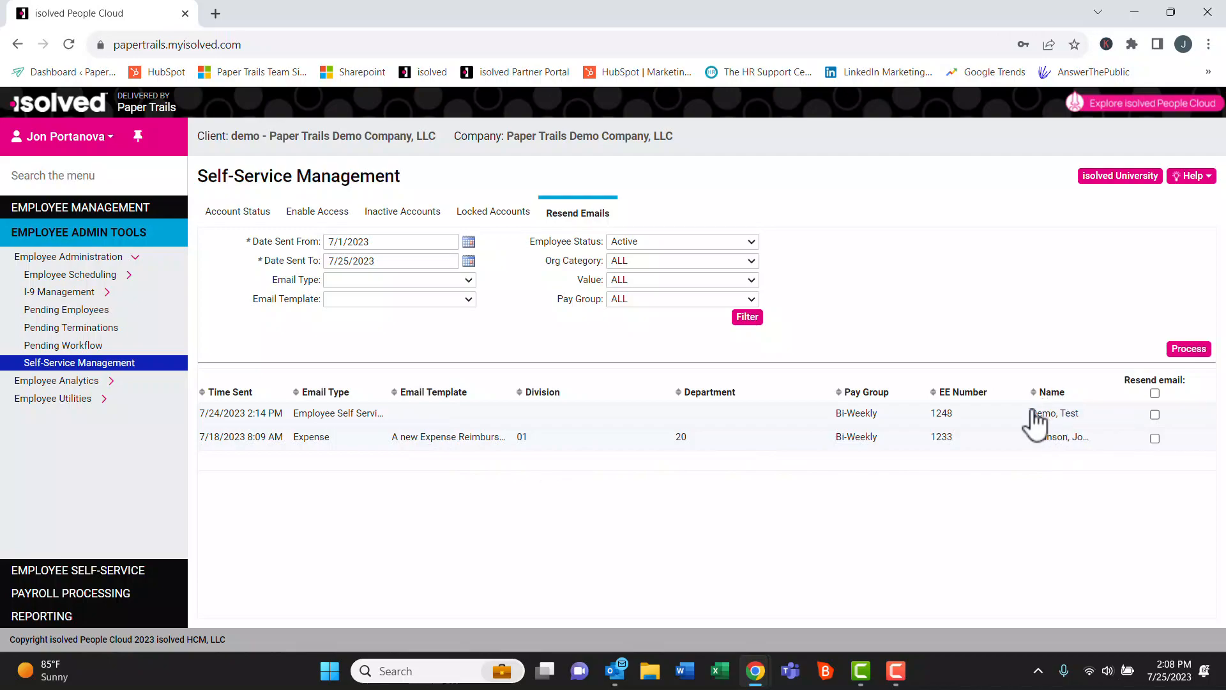
mouse_move(1036, 394)
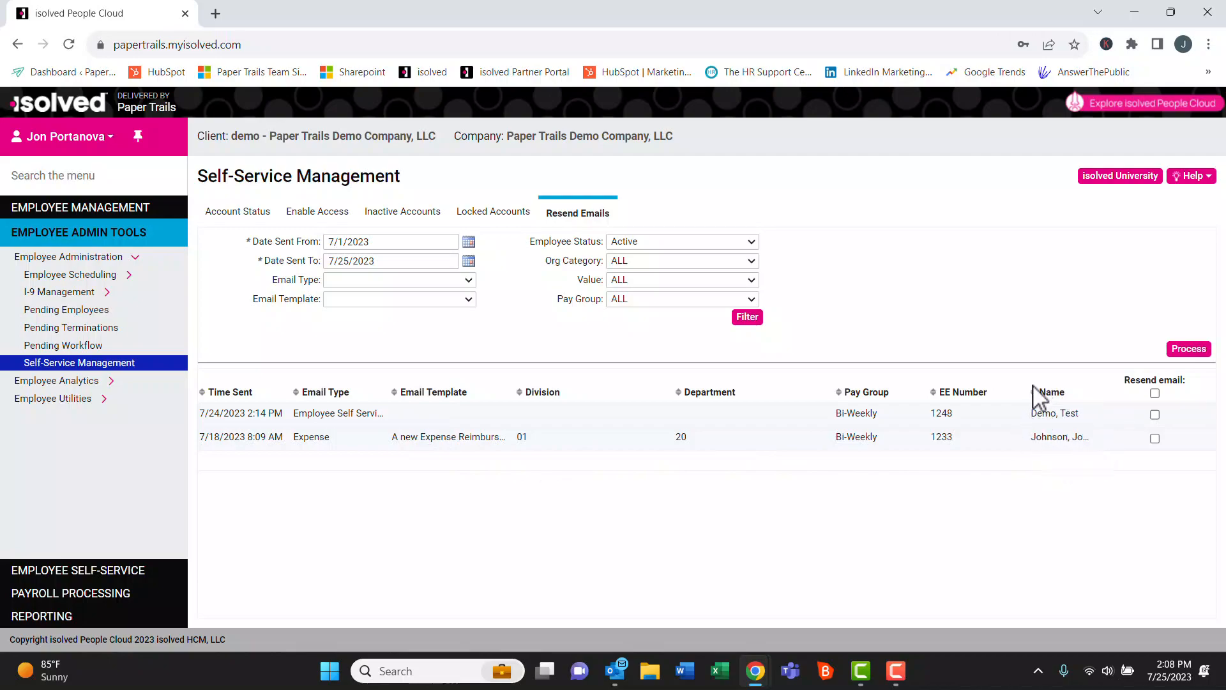
click(1155, 415)
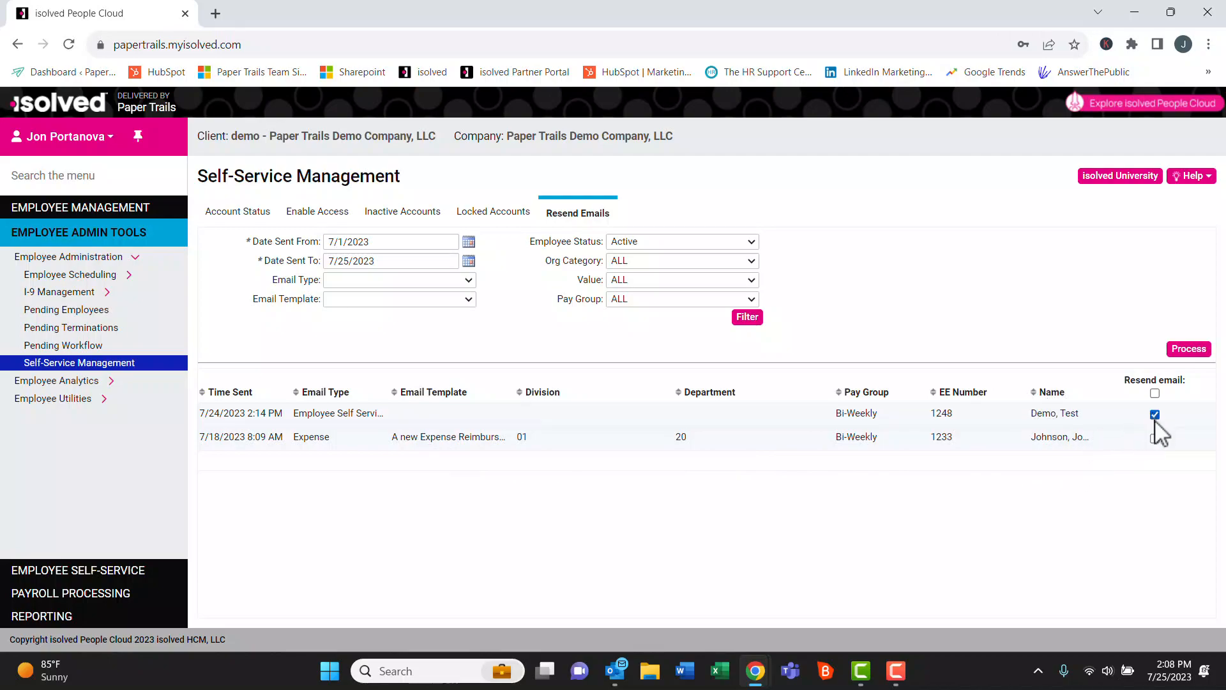
click(1155, 393)
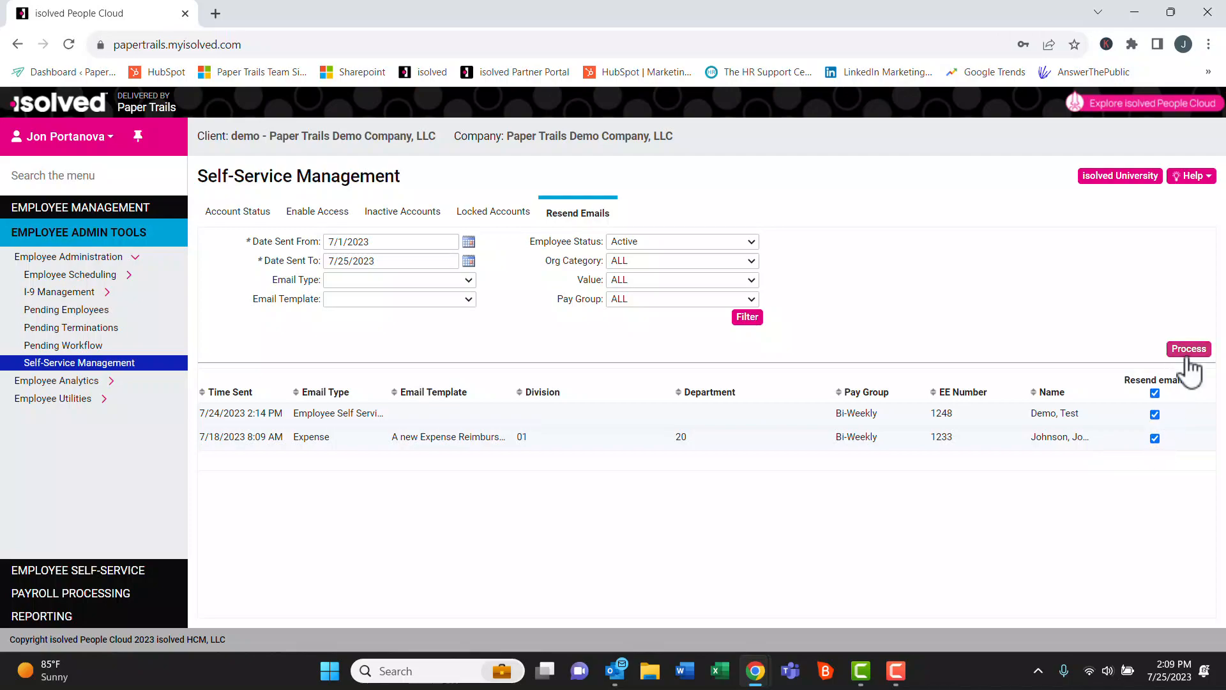
mouse_move(1155, 392)
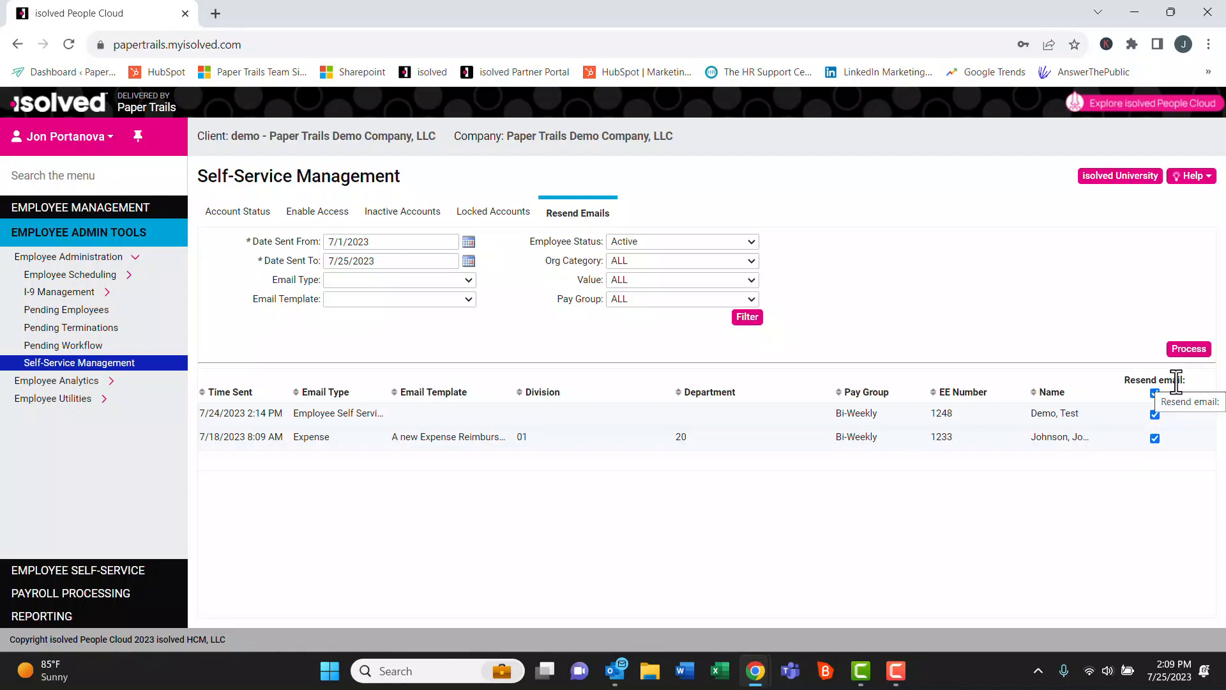
click(237, 212)
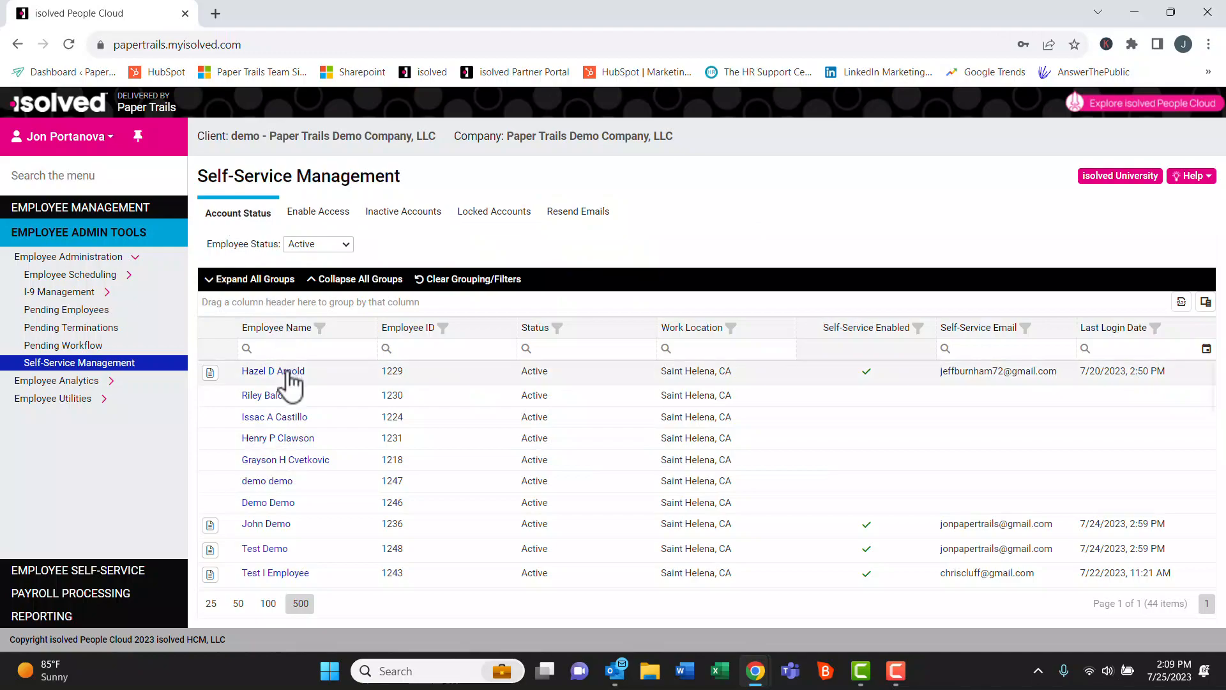
click(273, 370)
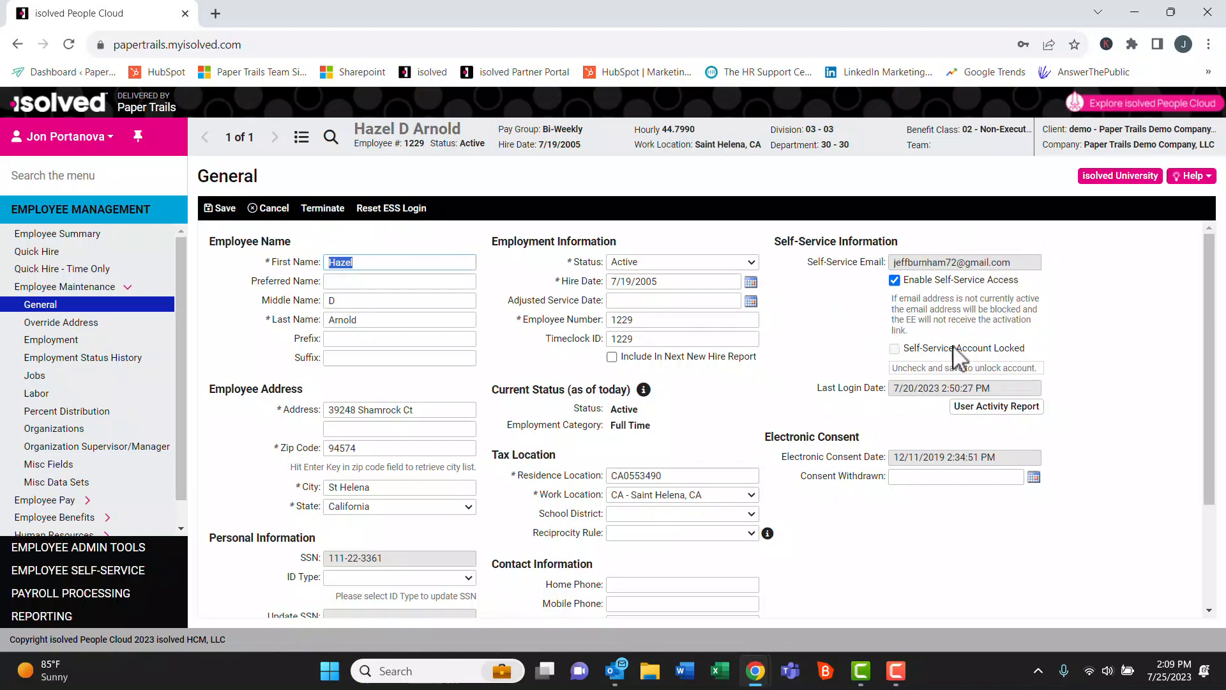
mouse_move(990, 319)
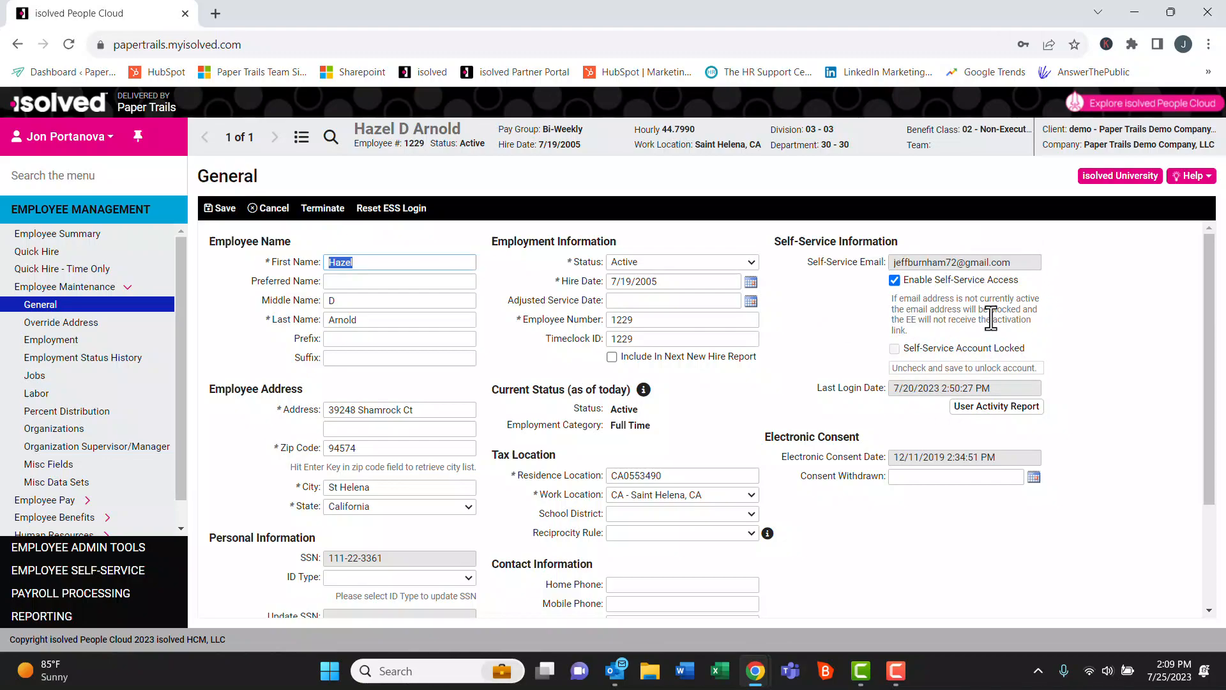
click(895, 279)
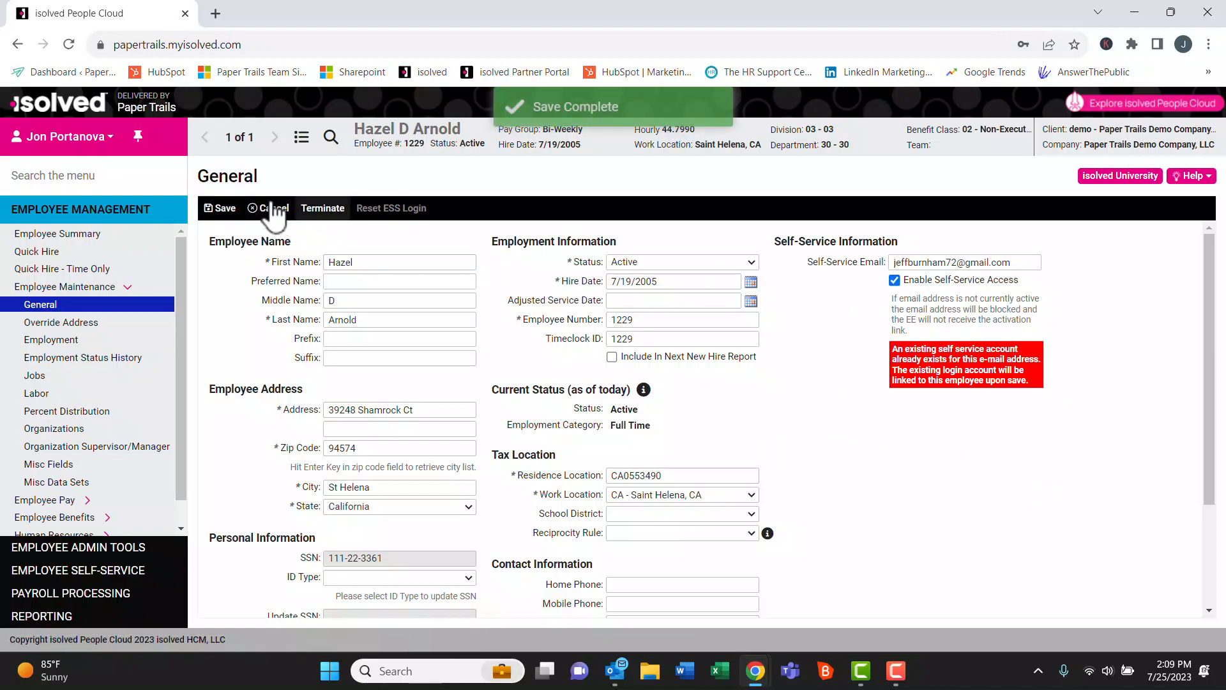
click(224, 208)
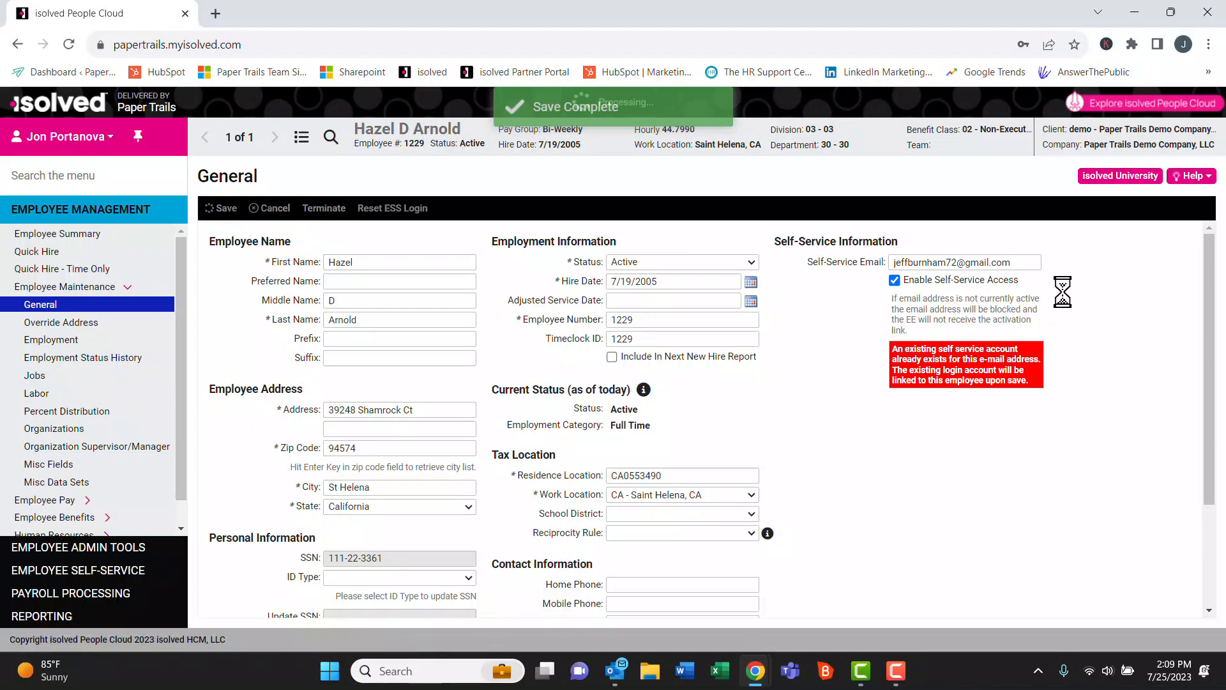
click(224, 208)
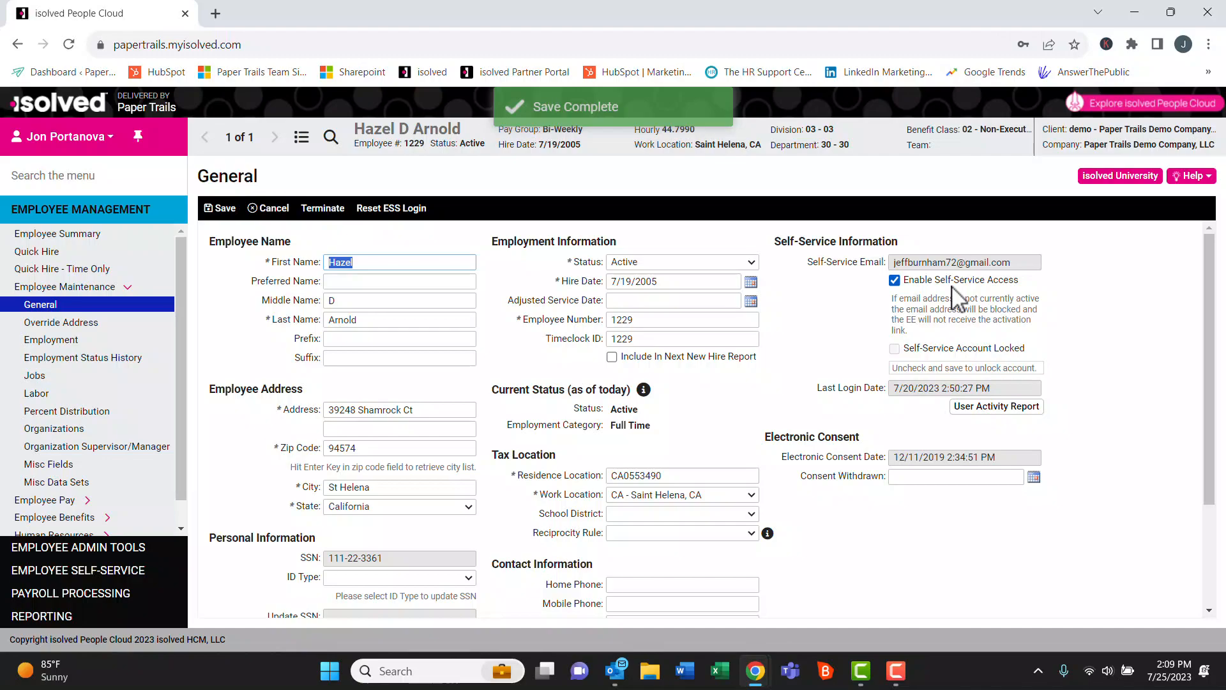
mouse_move(903, 359)
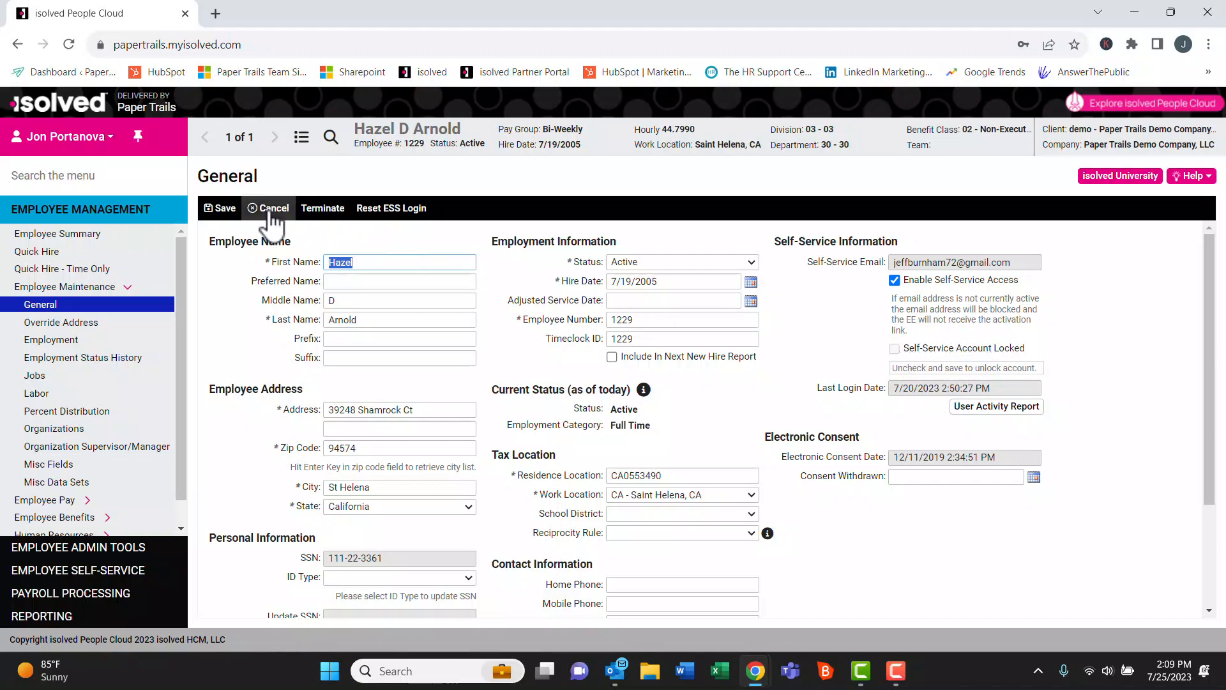
mouse_move(224, 208)
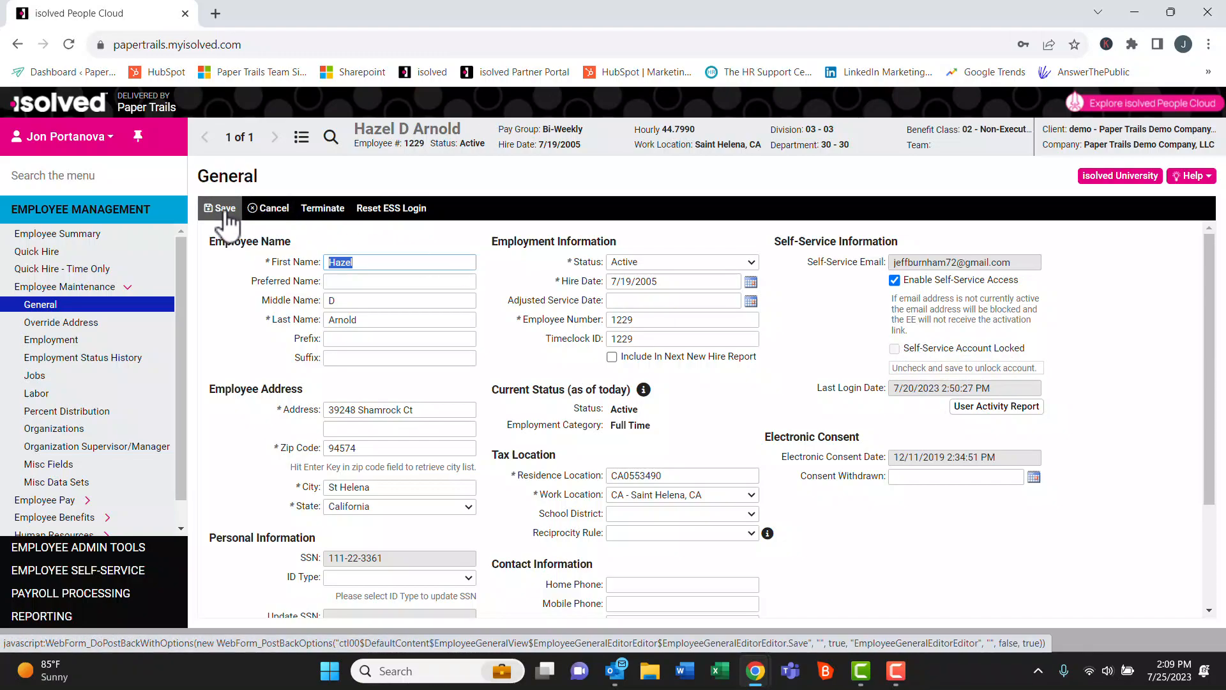